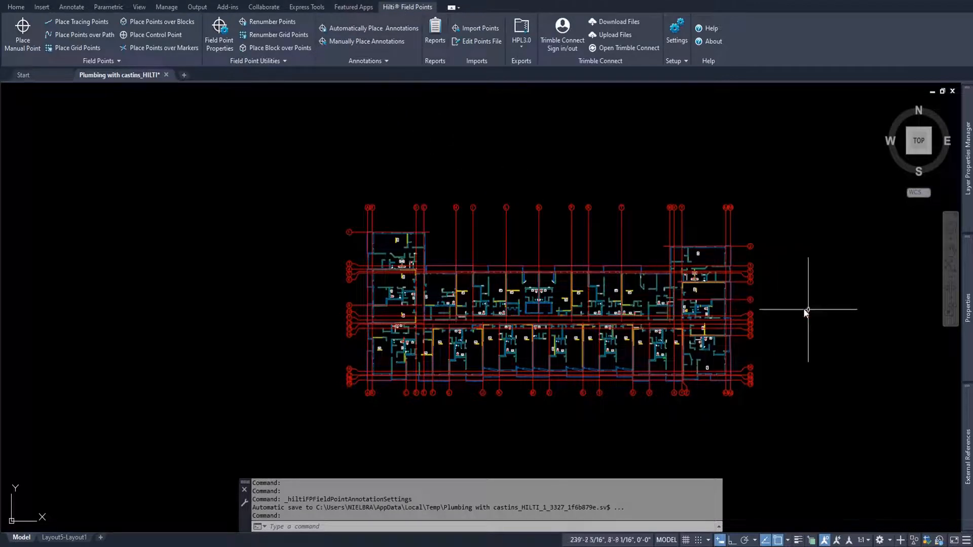
mouse_move(816, 316)
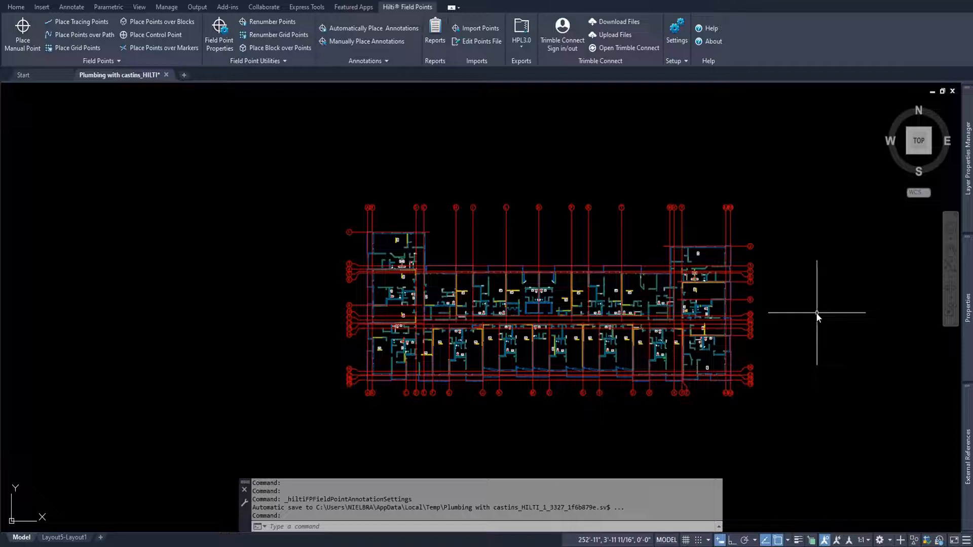
mouse_move(439, 318)
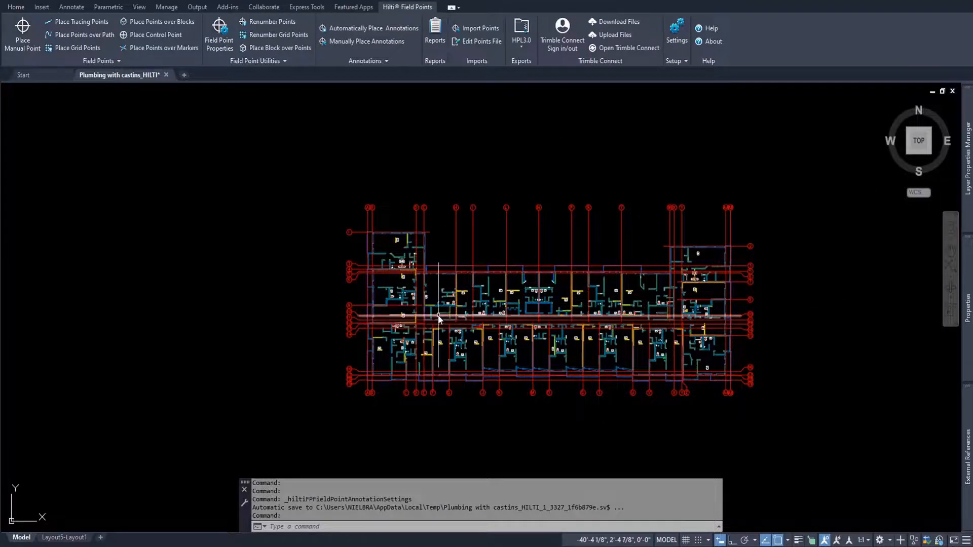
mouse_move(437, 318)
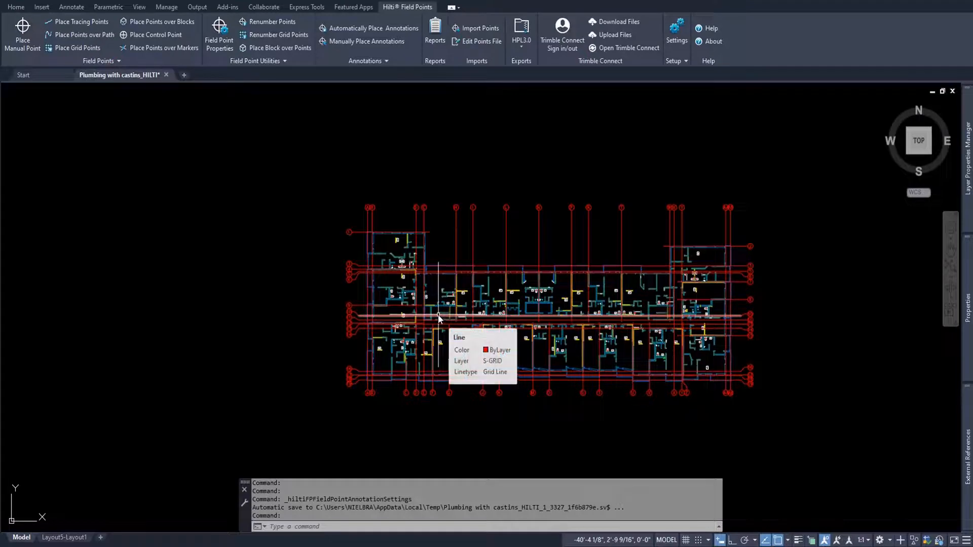
mouse_move(775, 251)
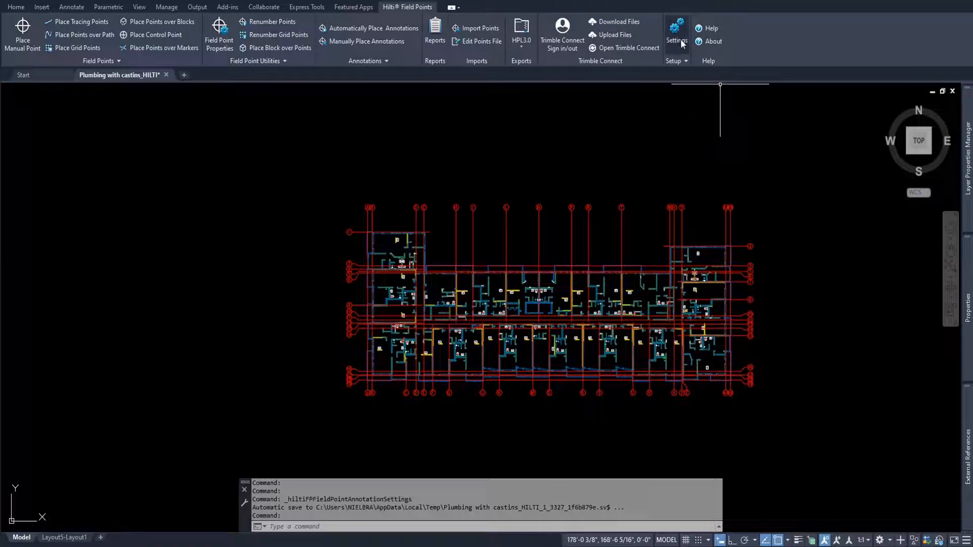
Step: Start a manual field point and move its setup window toward the middle of the screen
click(676, 31)
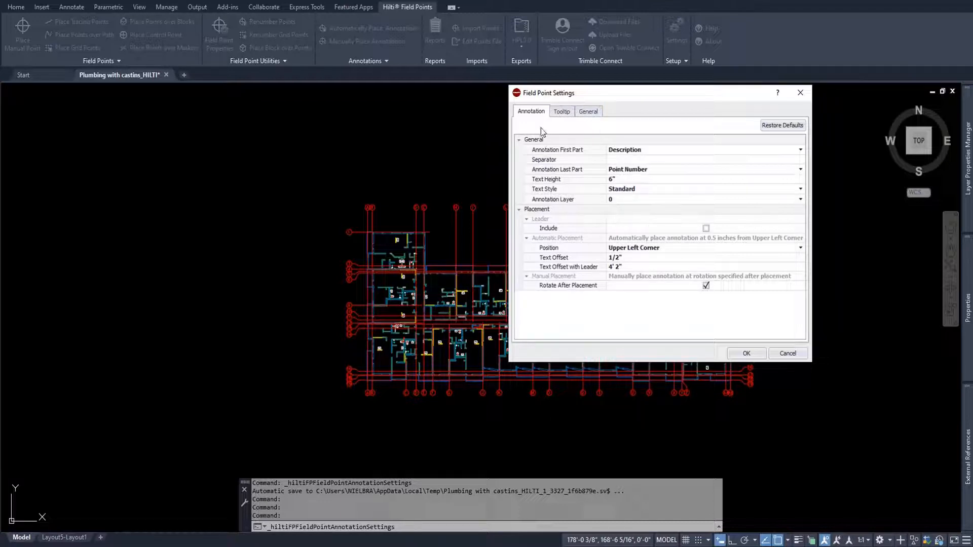
mouse_move(627, 312)
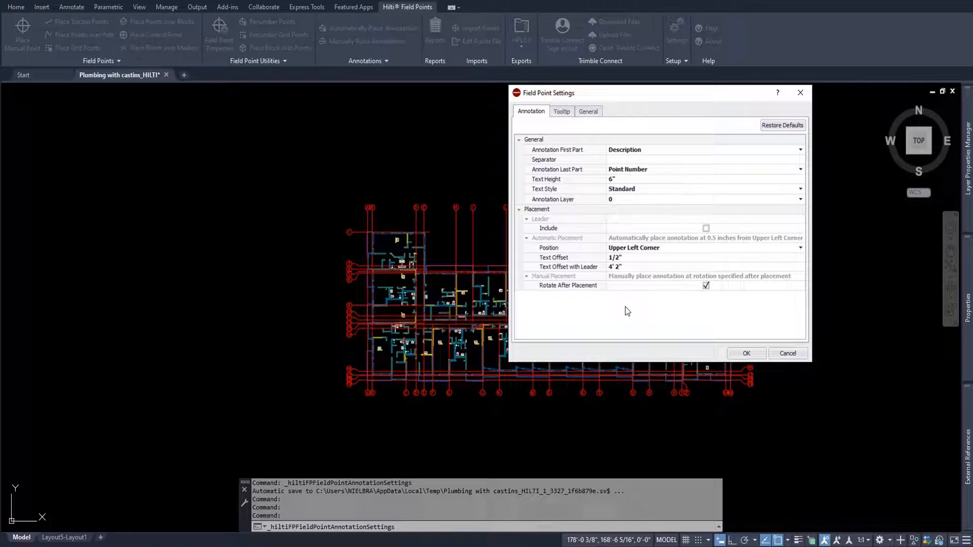
mouse_move(574, 153)
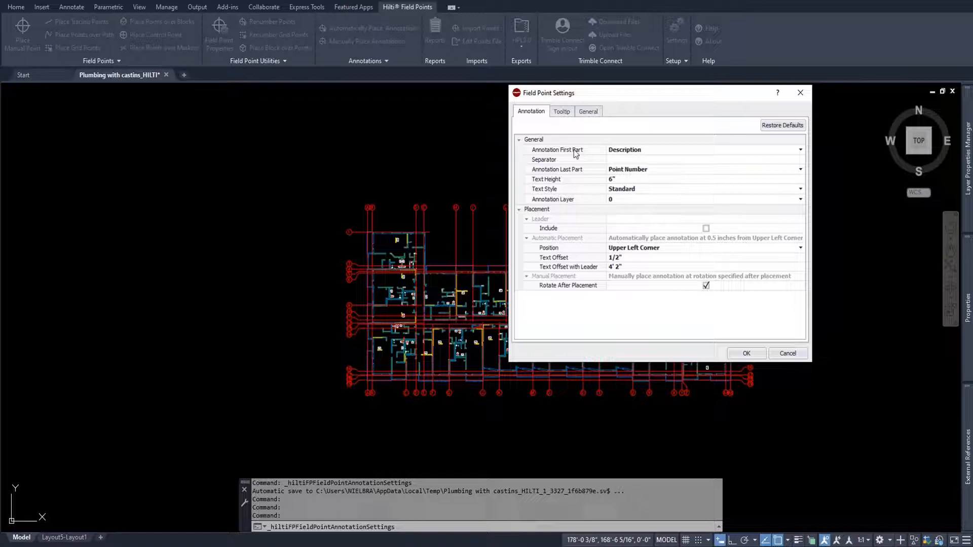
mouse_move(659, 157)
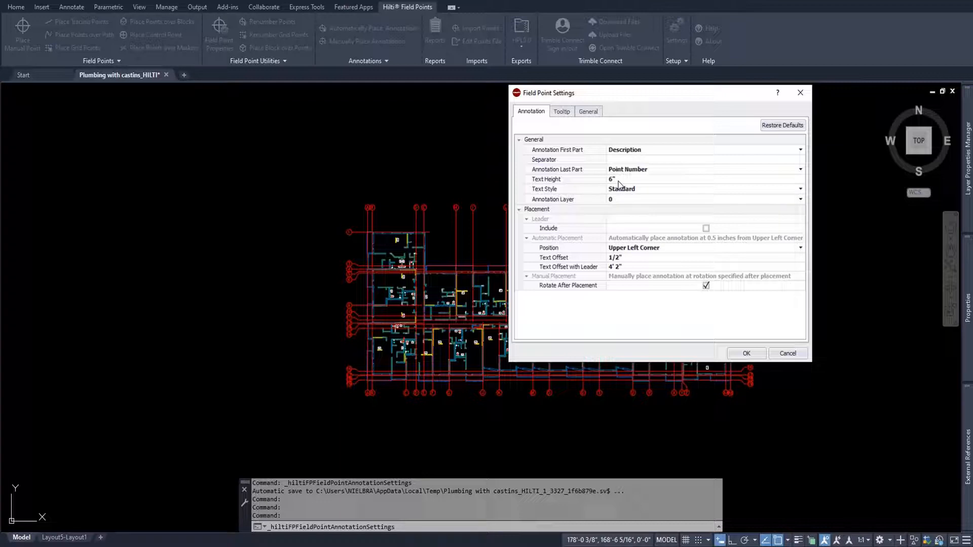
mouse_move(616, 197)
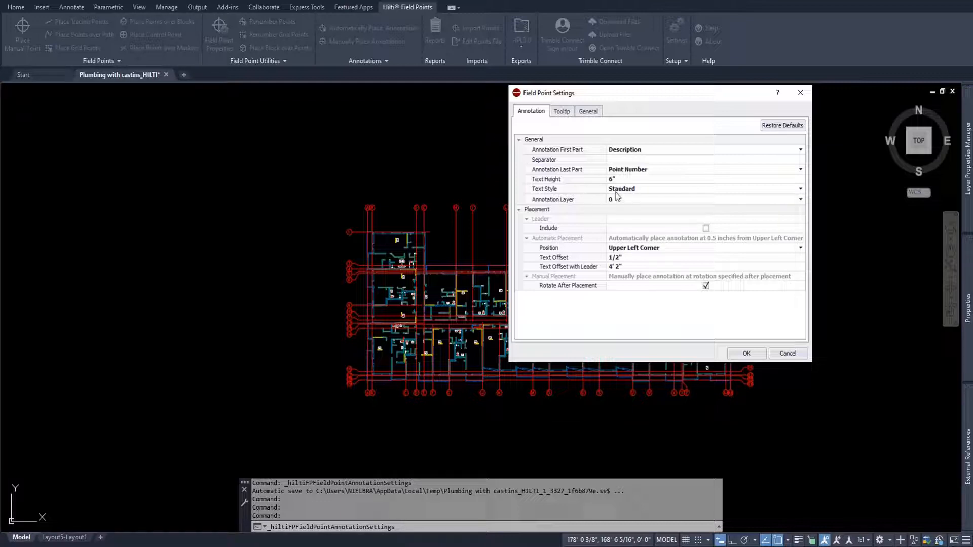
click(705, 199)
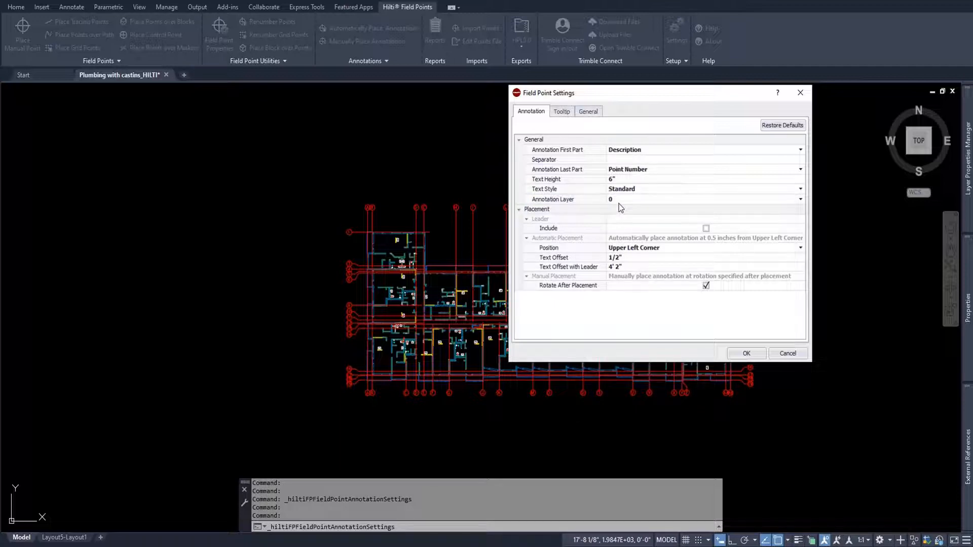
mouse_move(629, 185)
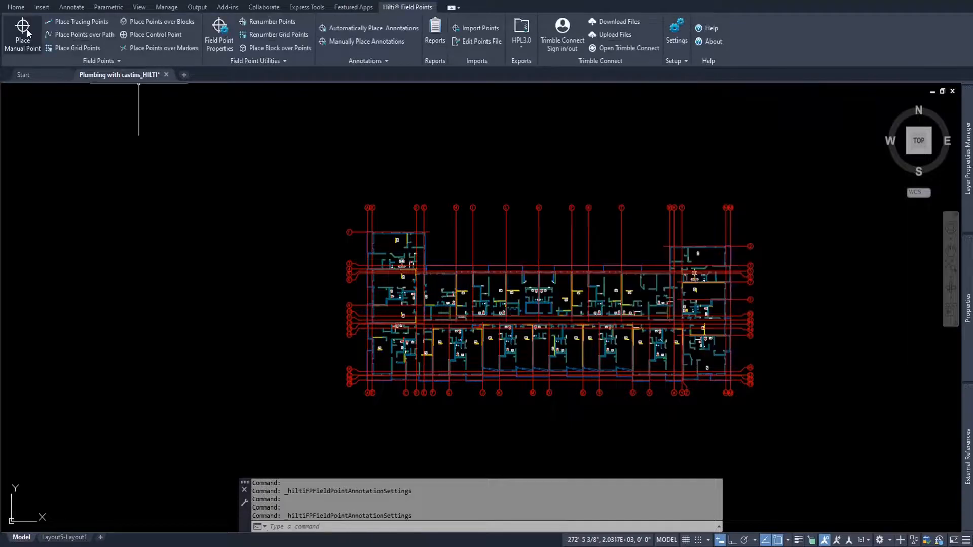
click(22, 36)
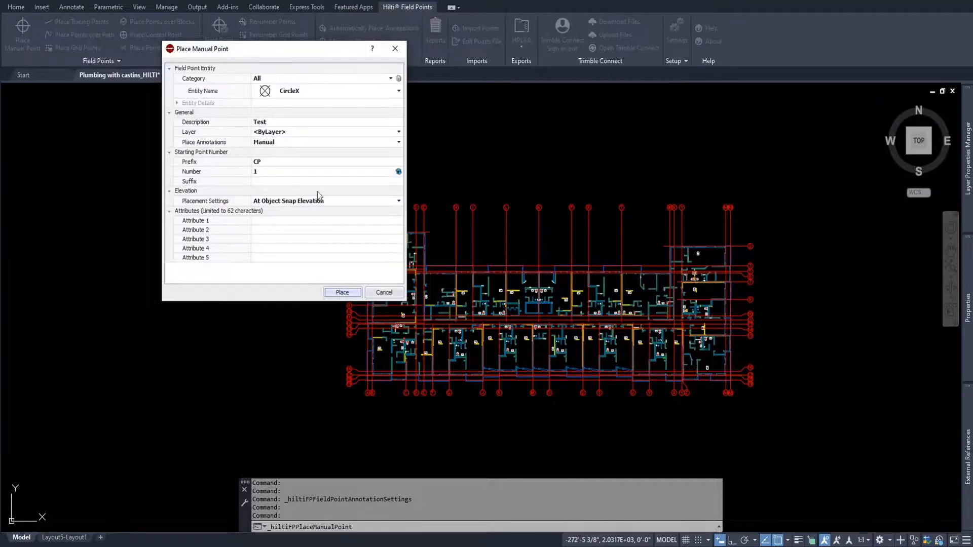
drag(203, 49, 412, 113)
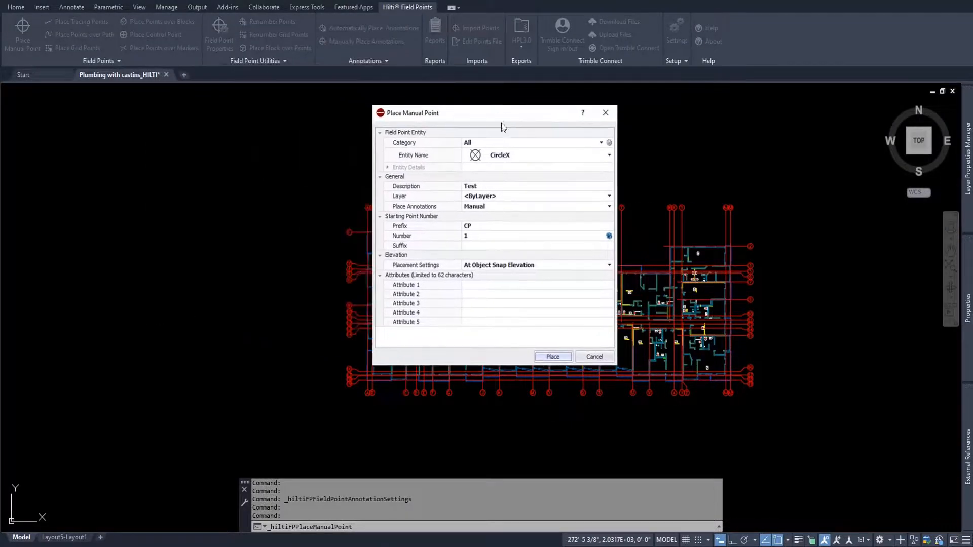
Step: Set description Sleeve, automatic annotations, prefix LP and suffix FireSt, then place
click(534, 186)
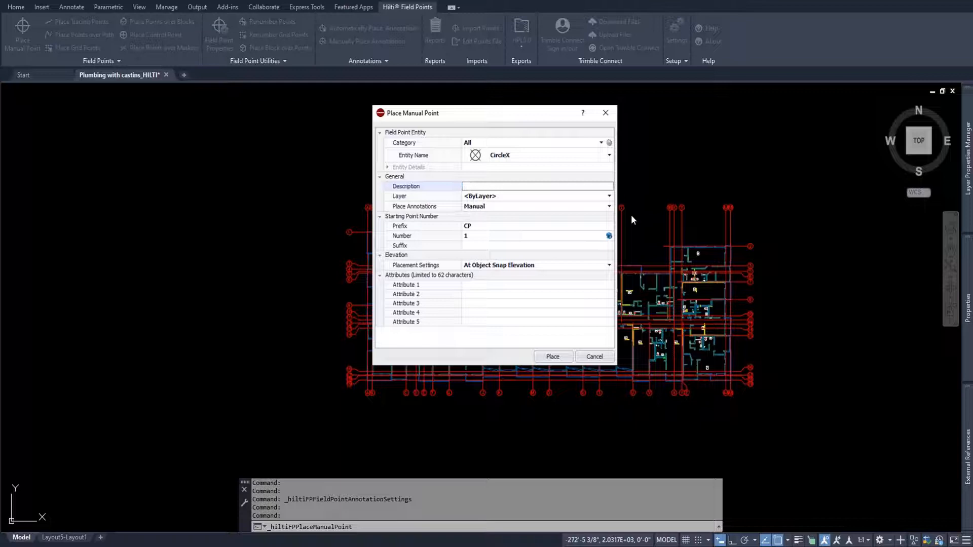
text(Slee)
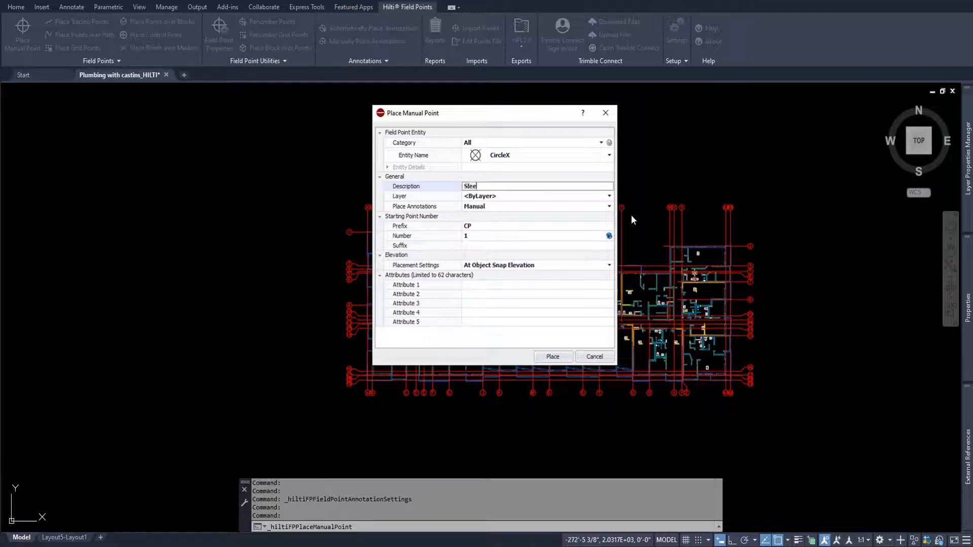
click(608, 206)
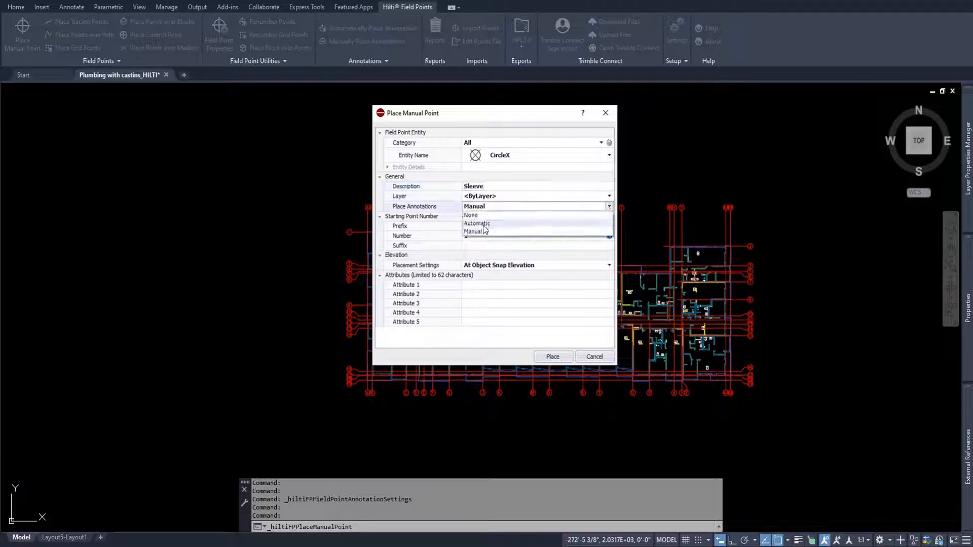
click(476, 223)
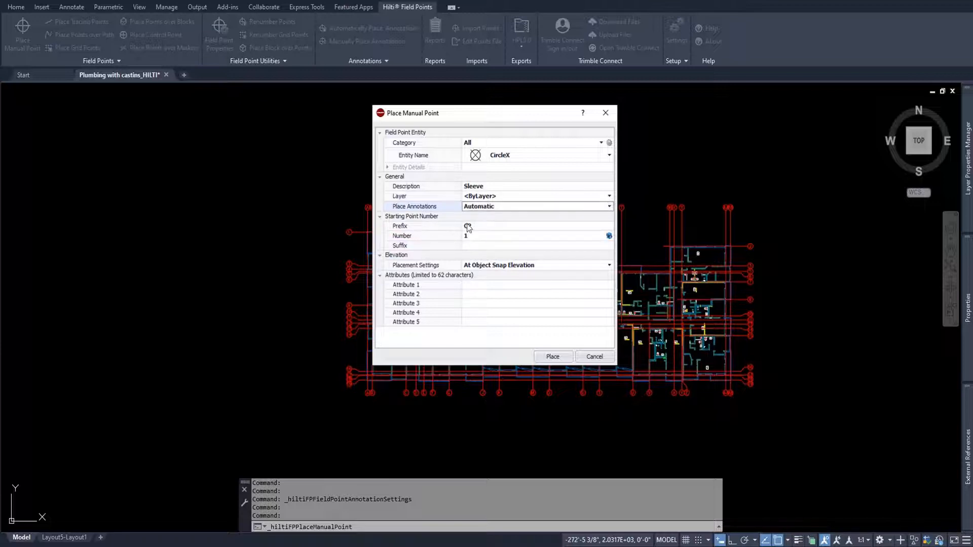
text(CP)
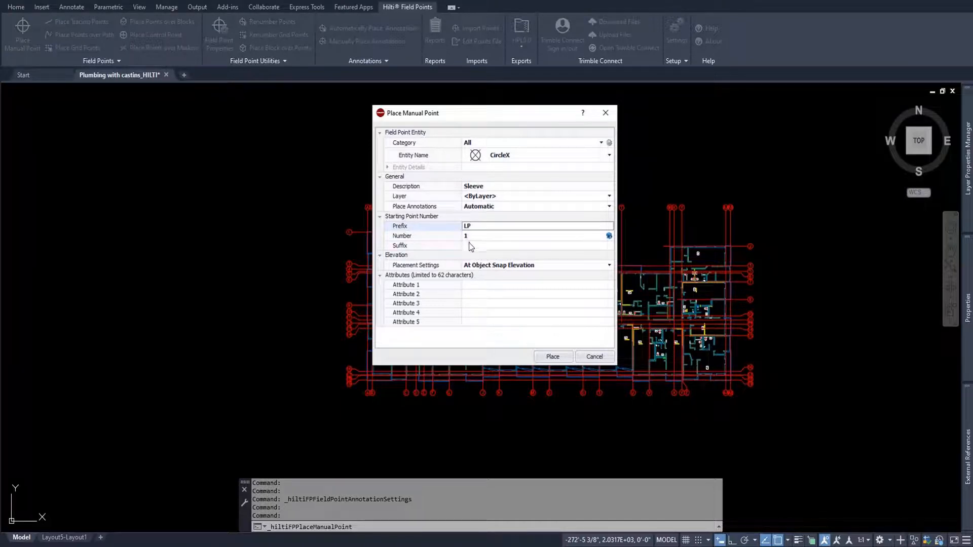
click(537, 245)
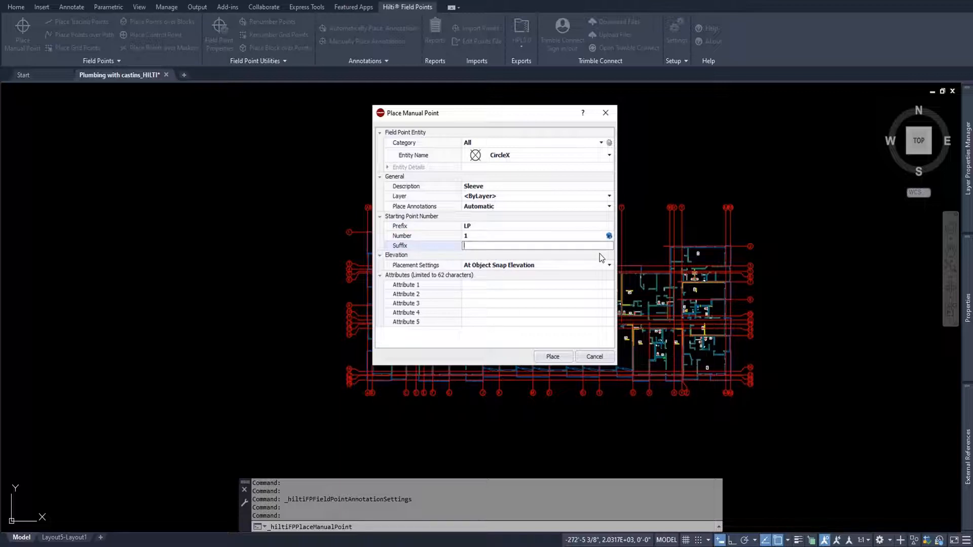
text(F)
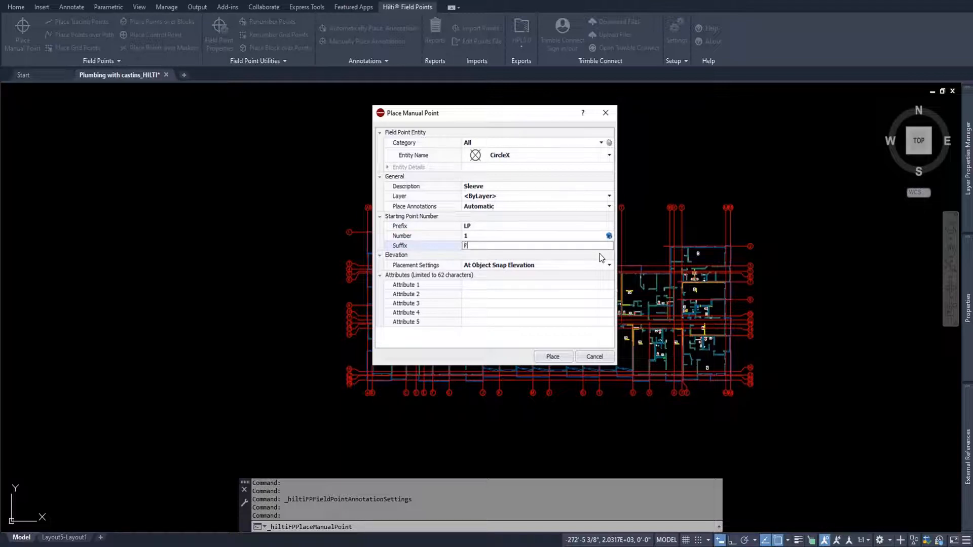
text(ireSt)
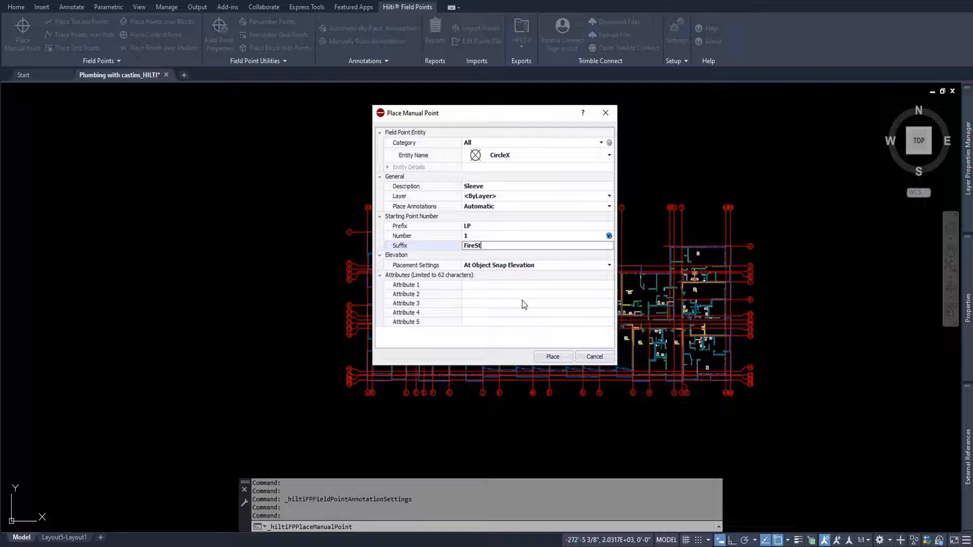
mouse_move(473, 257)
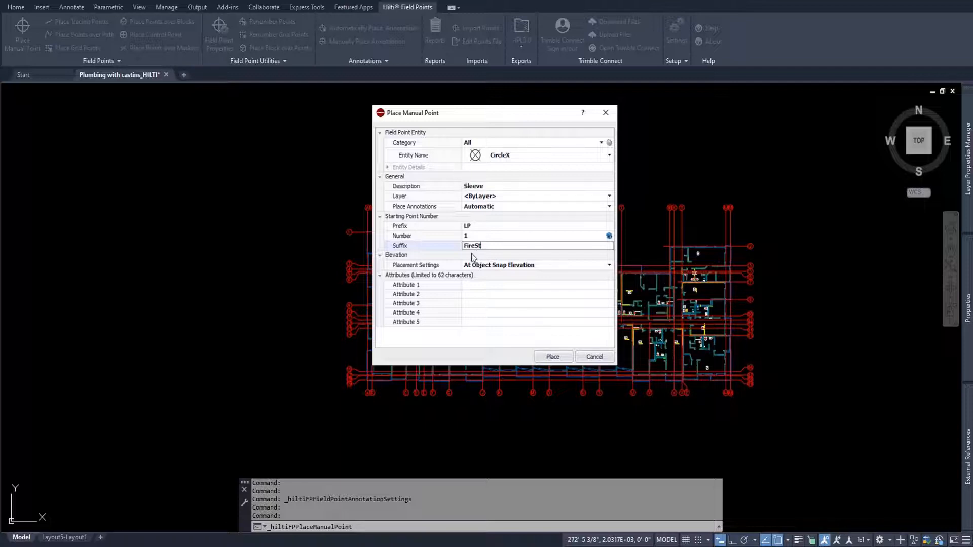
click(551, 356)
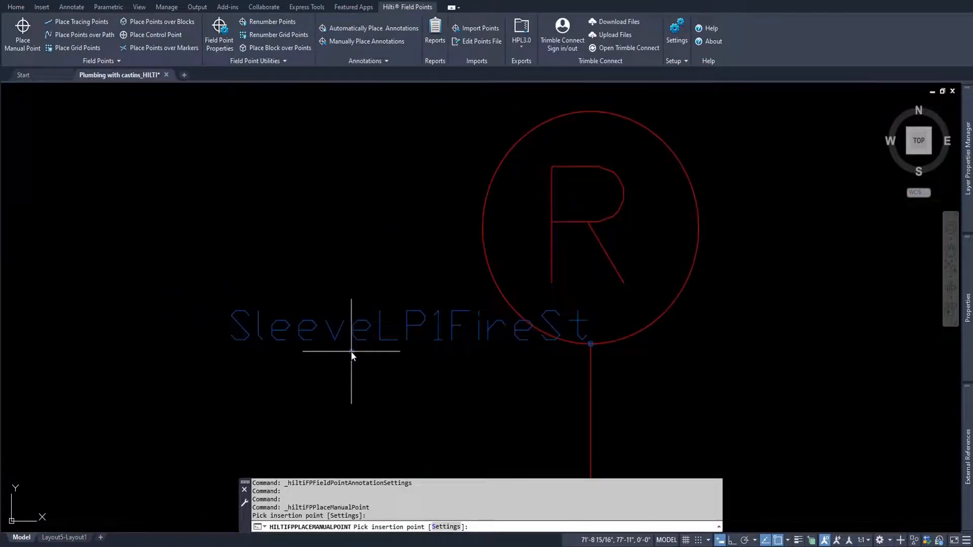
mouse_move(503, 347)
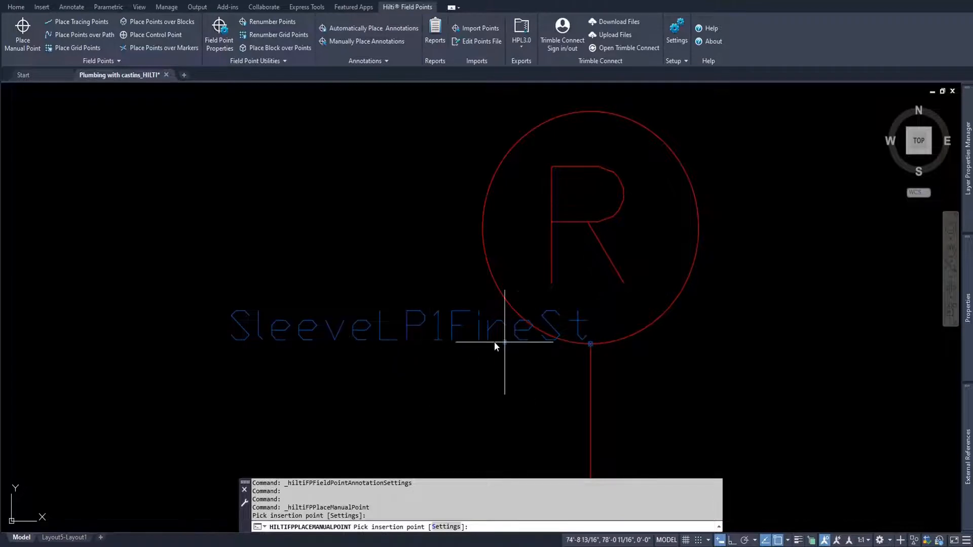
mouse_move(571, 354)
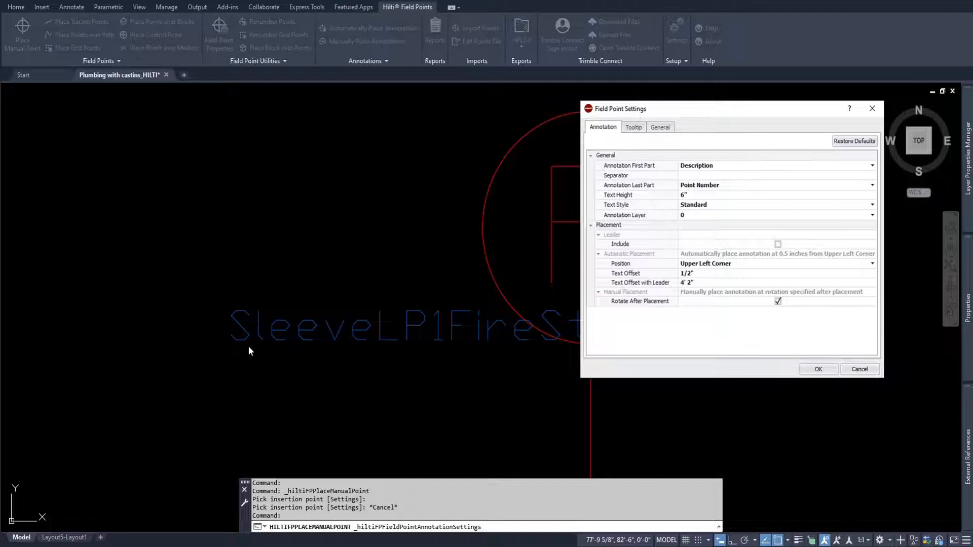
mouse_move(681, 183)
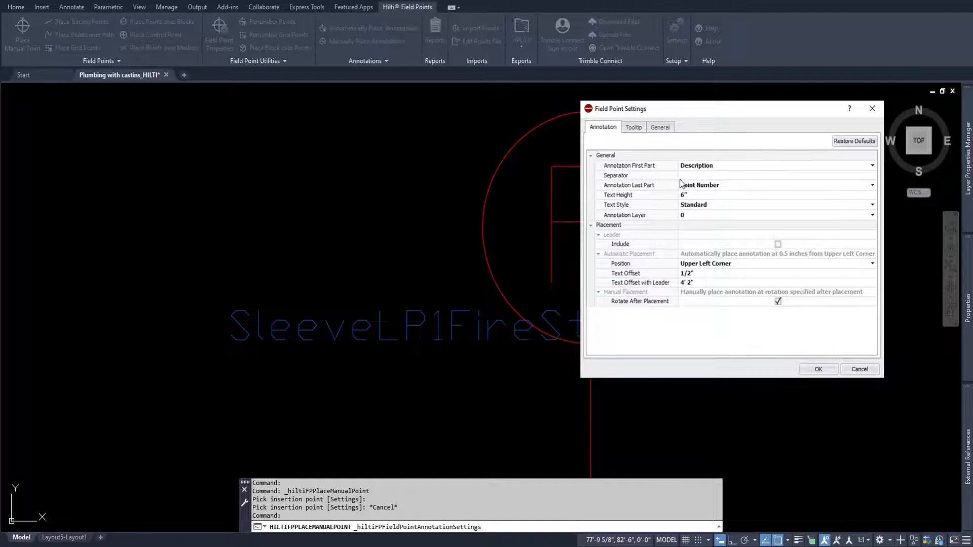
mouse_move(699, 213)
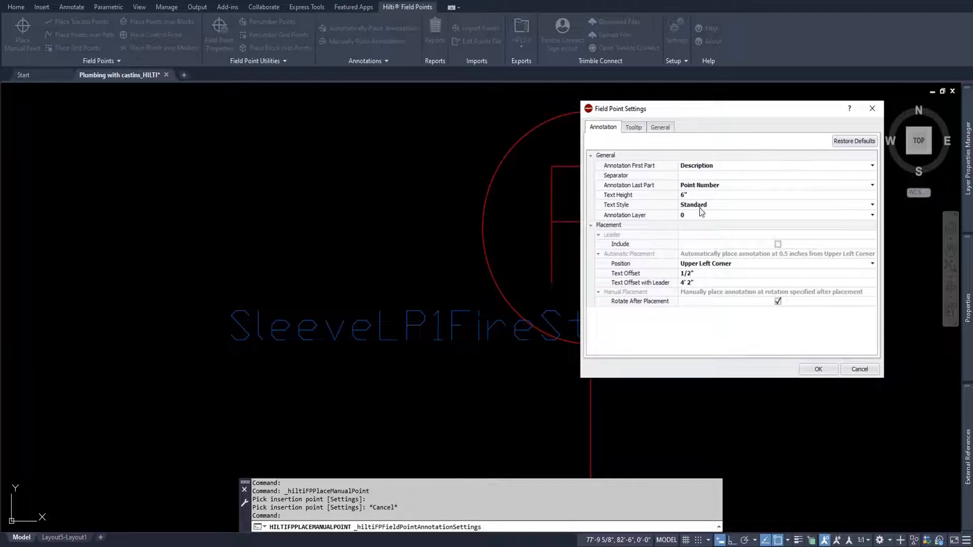
Step: Begin editing the annotation separator in Field Point Settings
click(776, 175)
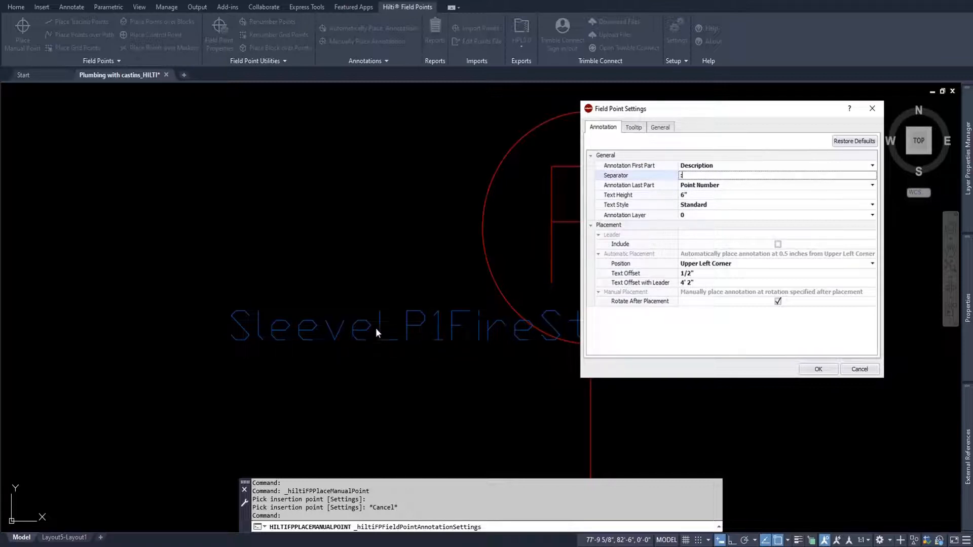
mouse_move(334, 344)
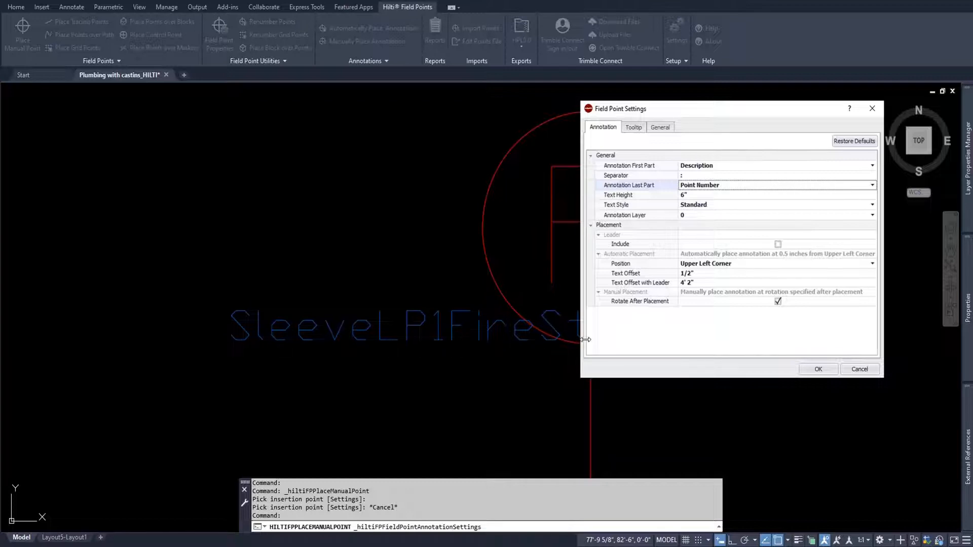
mouse_move(409, 354)
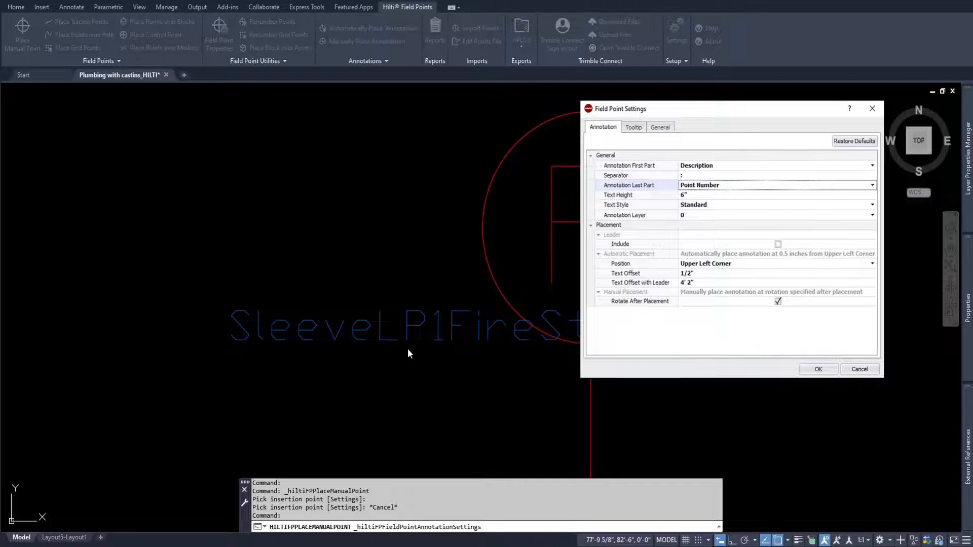
mouse_move(433, 337)
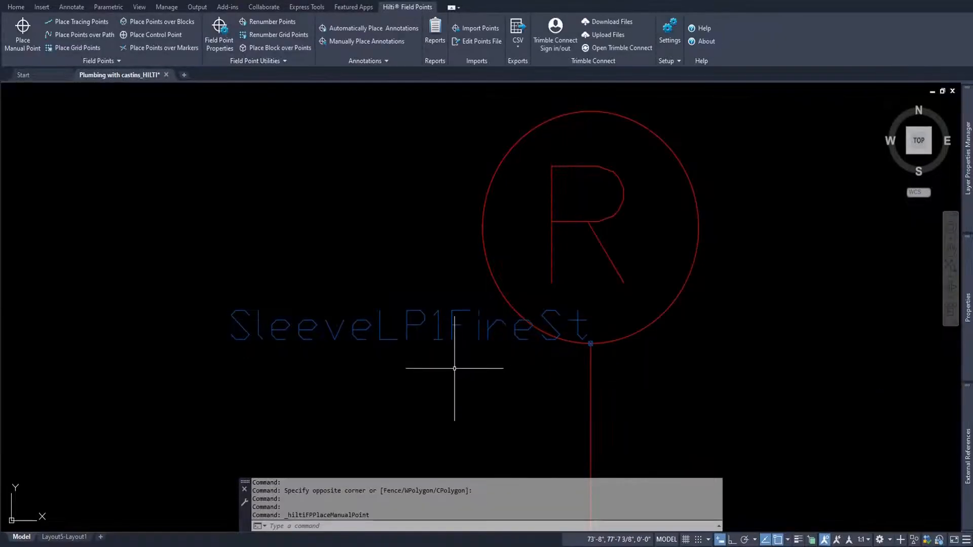
mouse_move(389, 307)
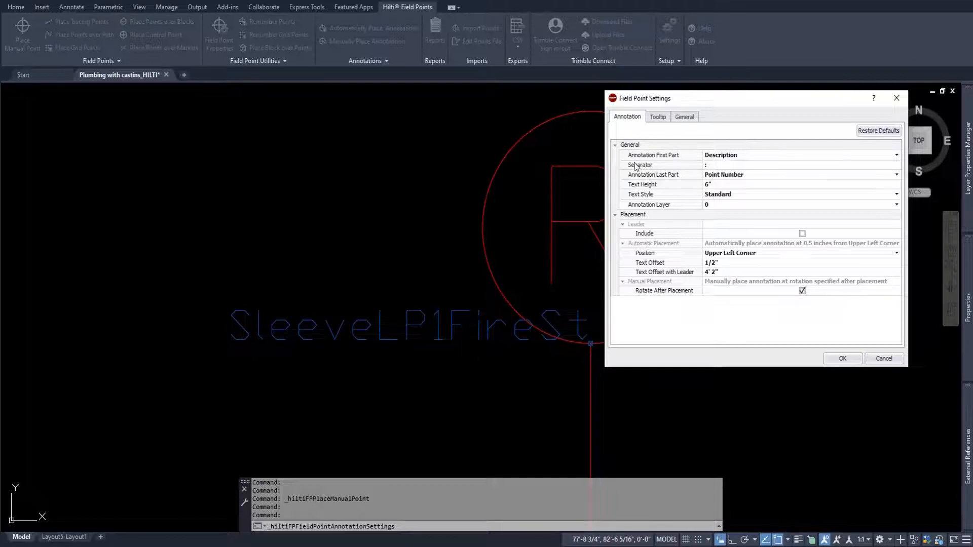
mouse_move(870, 185)
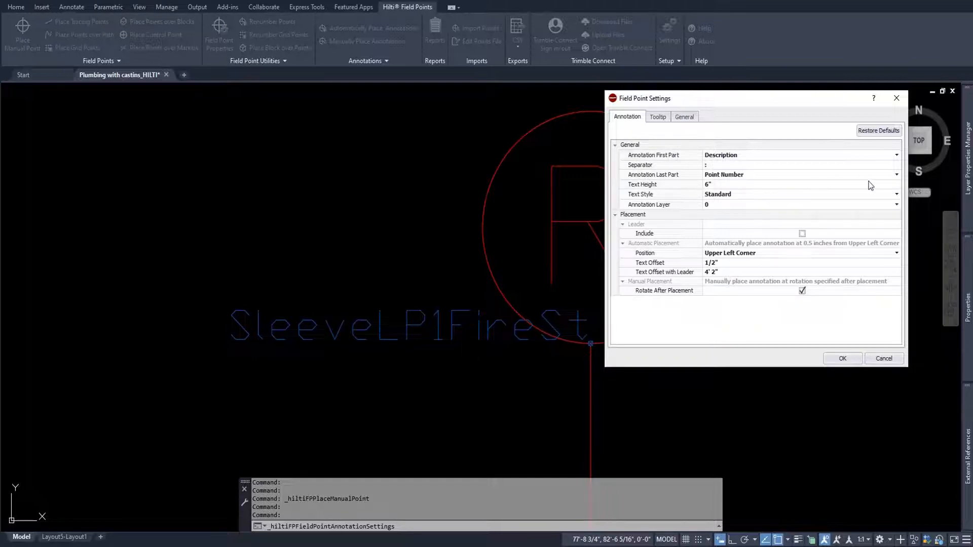
Step: Set annotation text height to 1', style Futura Lt BT and text offset 6", then apply
click(801, 185)
text(1')
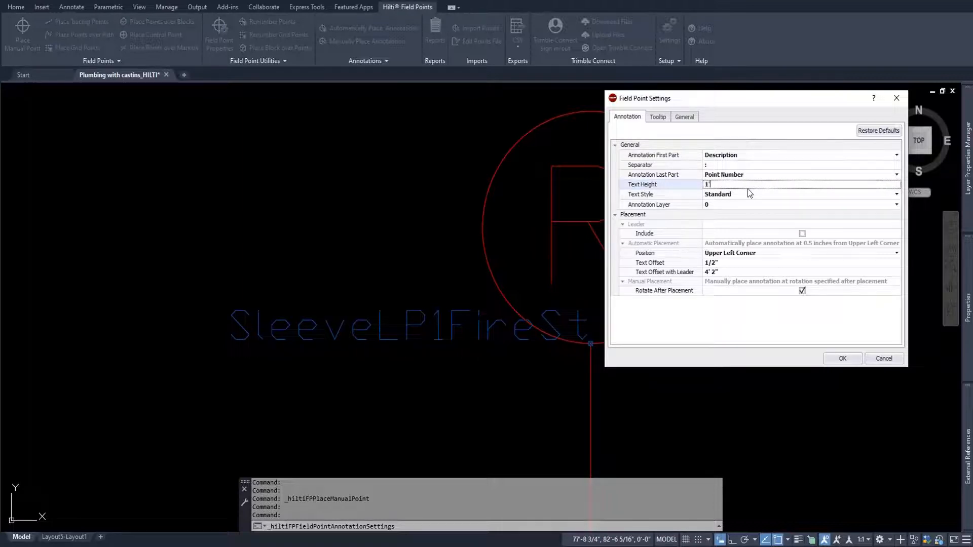
mouse_move(740, 197)
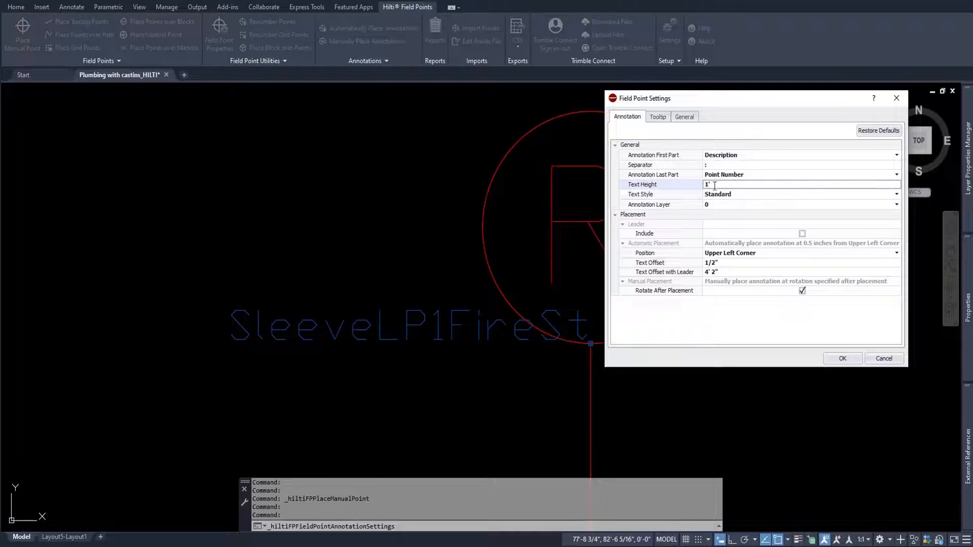
click(896, 194)
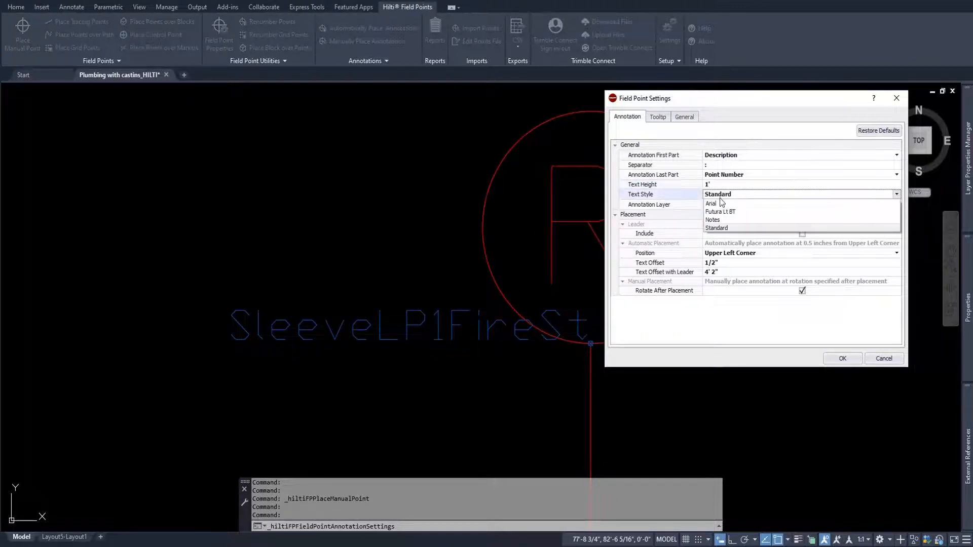
click(720, 212)
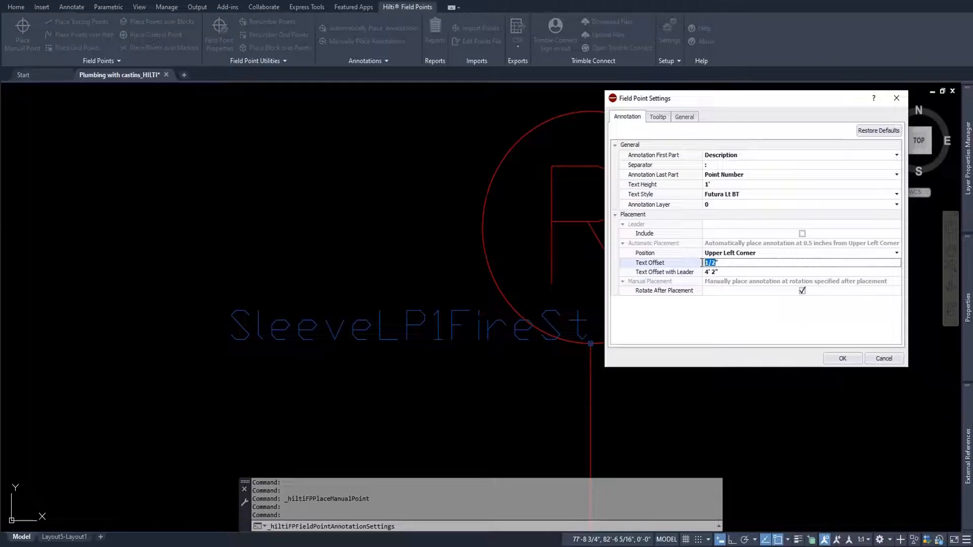
text(6")
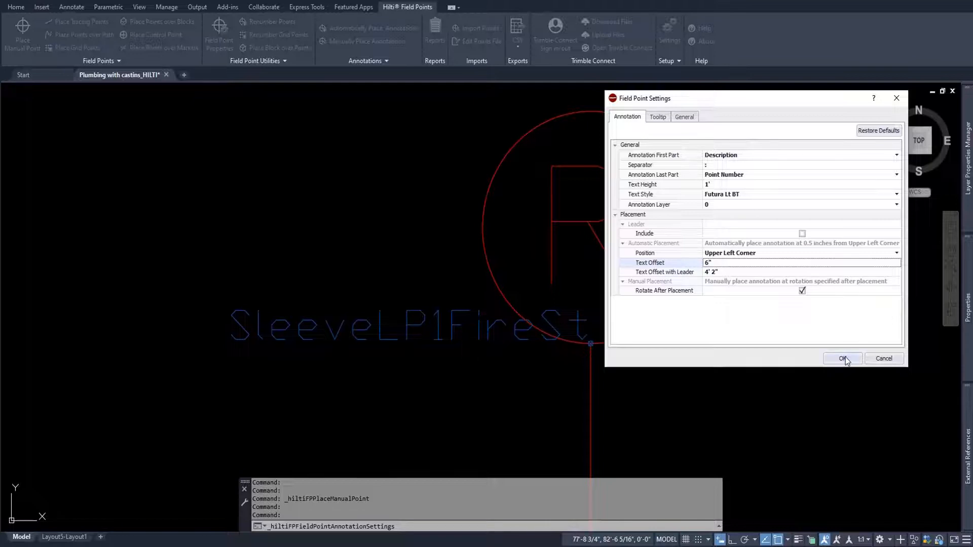
click(842, 358)
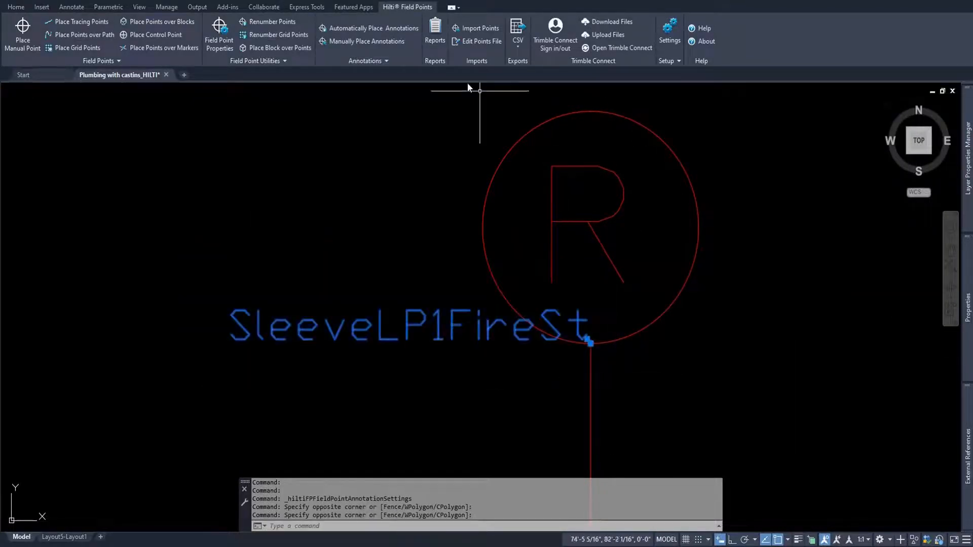
Step: Switch to the Home tab to view the regenerated 'Sleeve: LP1FireSt' label
click(365, 60)
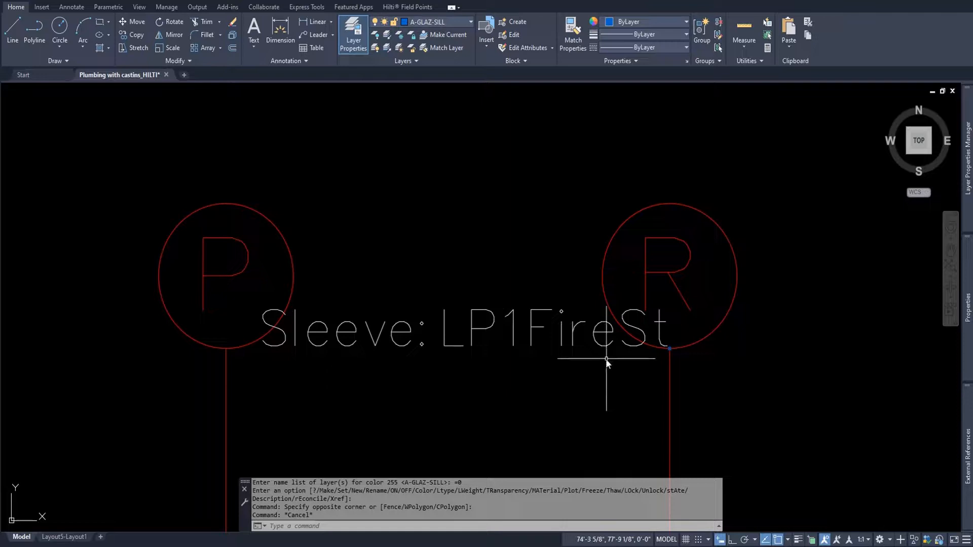
mouse_move(638, 357)
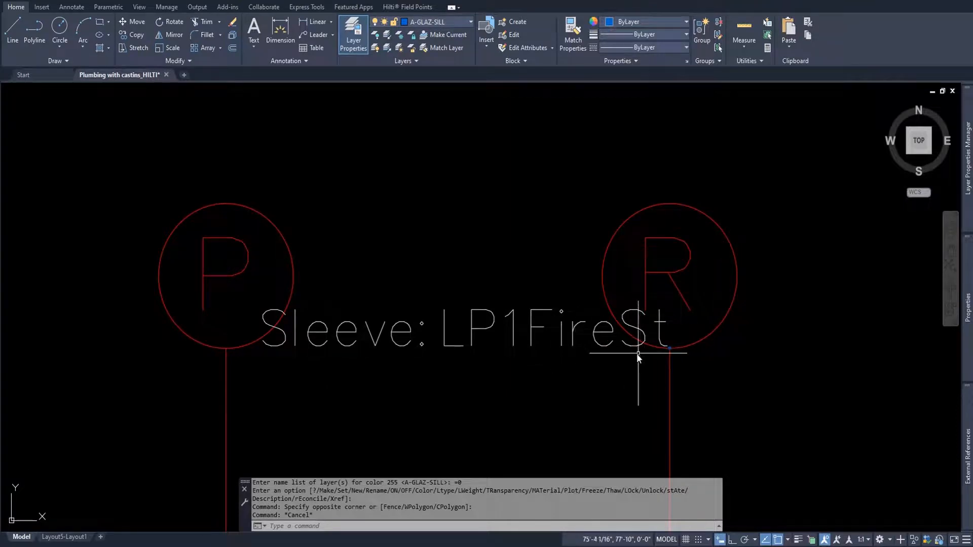
mouse_move(582, 185)
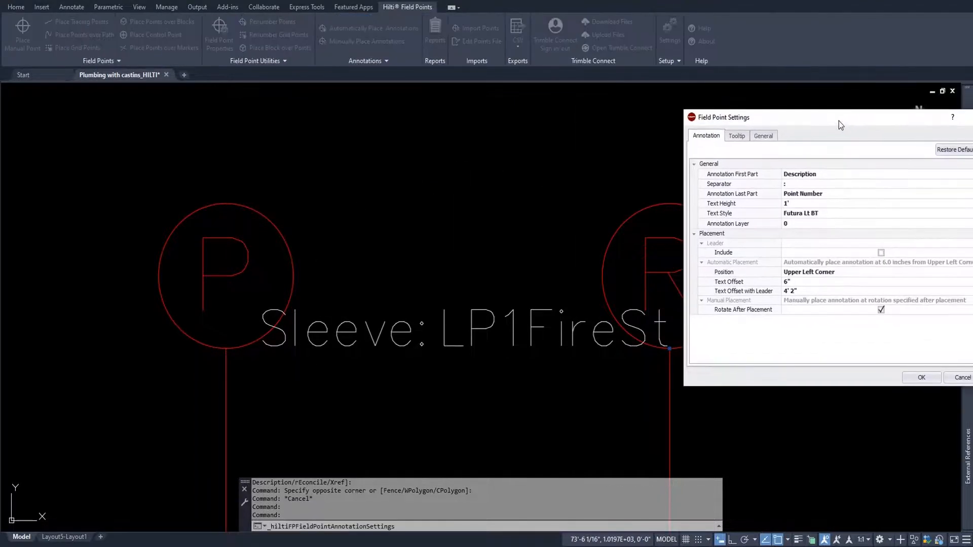
mouse_move(426, 342)
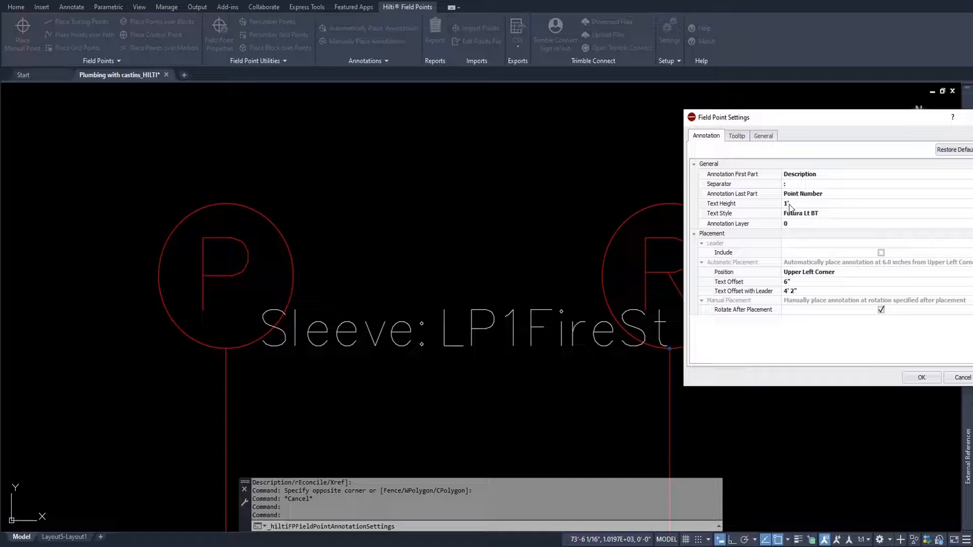
mouse_move(679, 355)
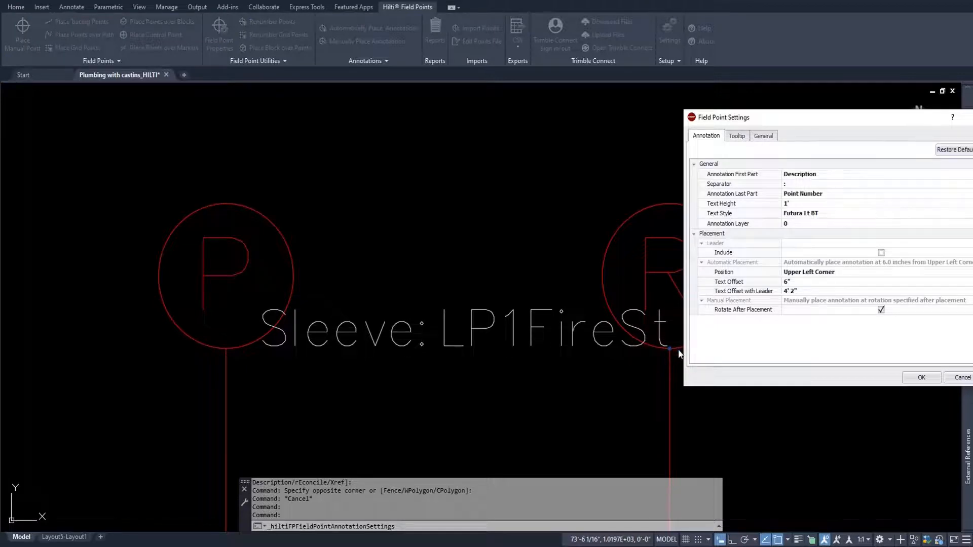
mouse_move(664, 312)
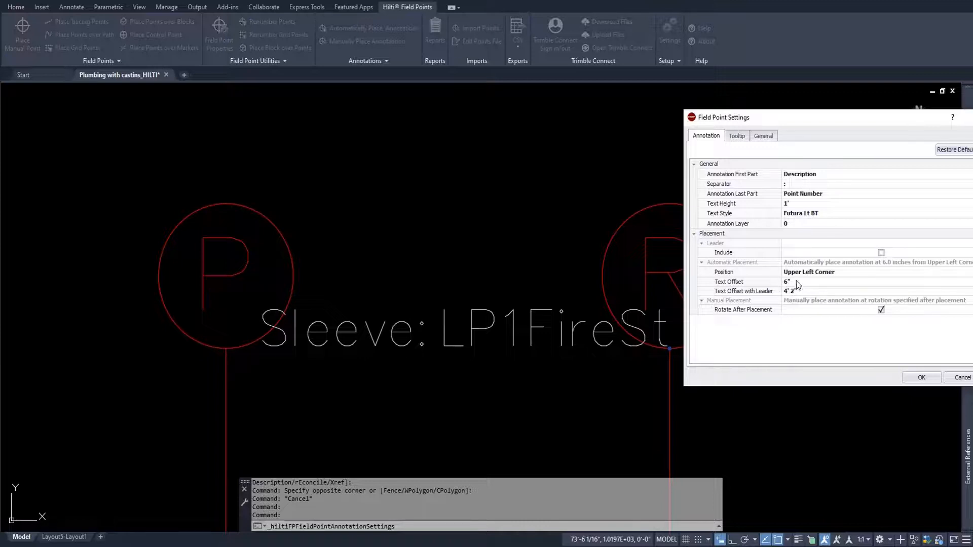
mouse_move(803, 295)
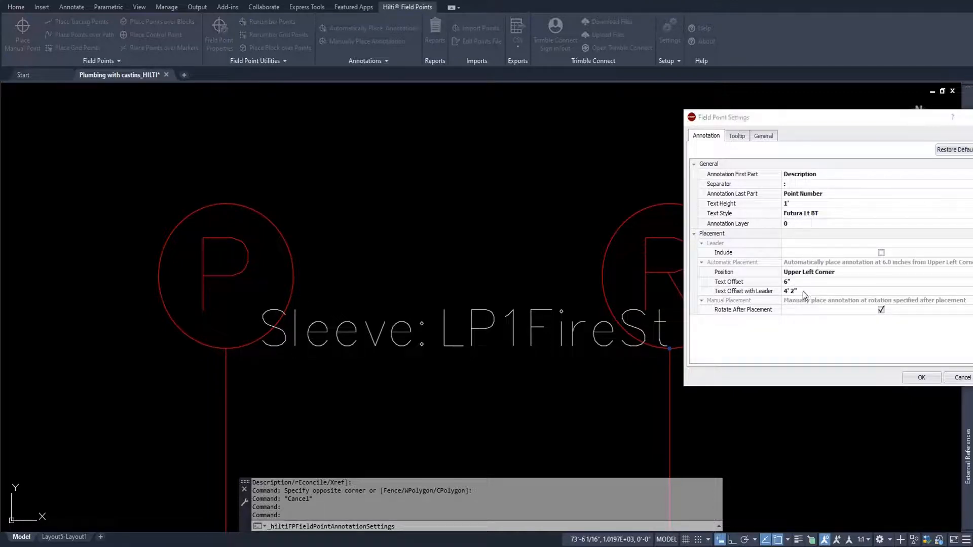
mouse_move(921, 378)
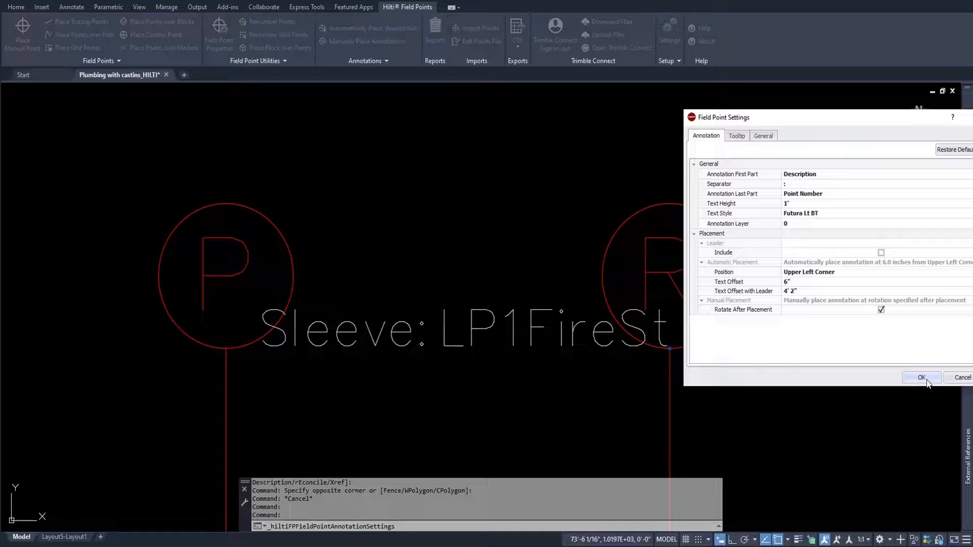
click(921, 378)
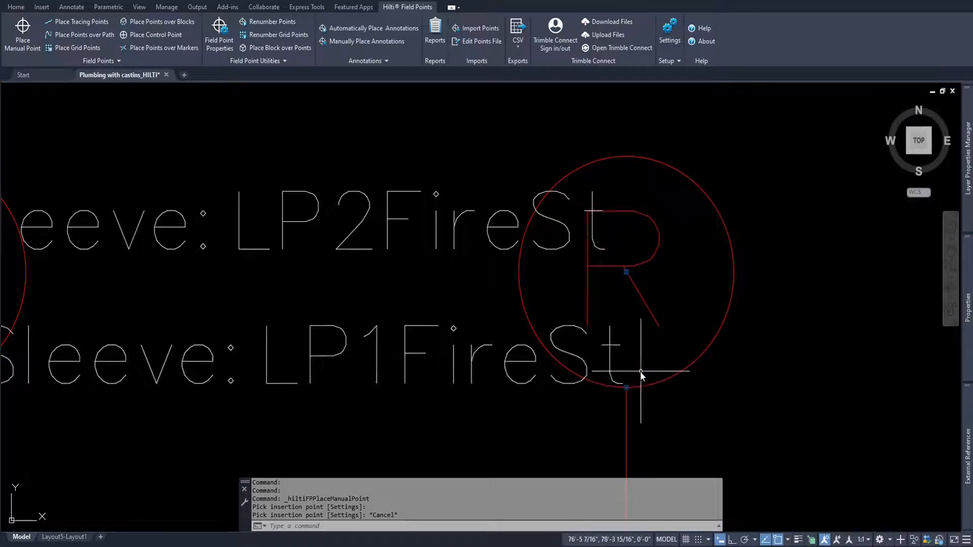
Step: Open Field Point Settings after placing the LP2FireSt sleeve point
click(219, 35)
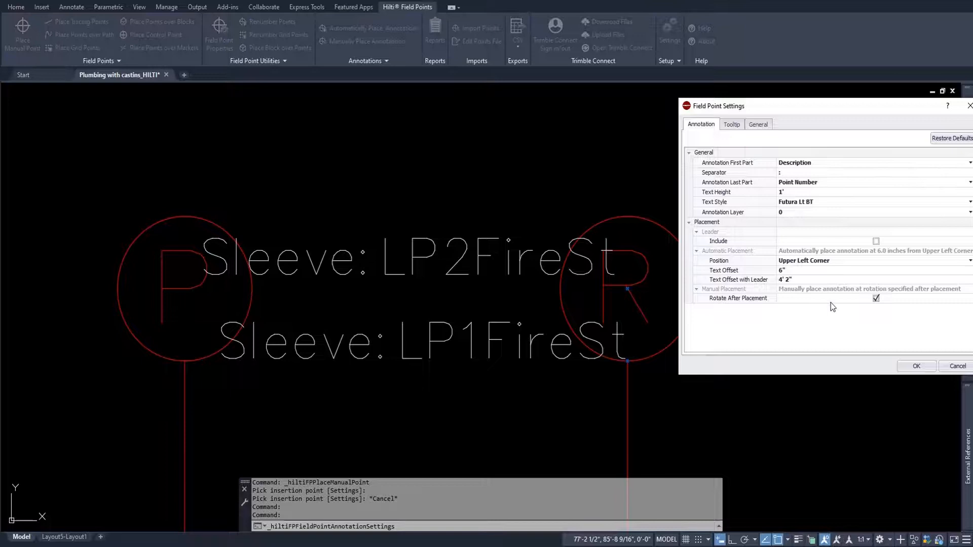
mouse_move(827, 292)
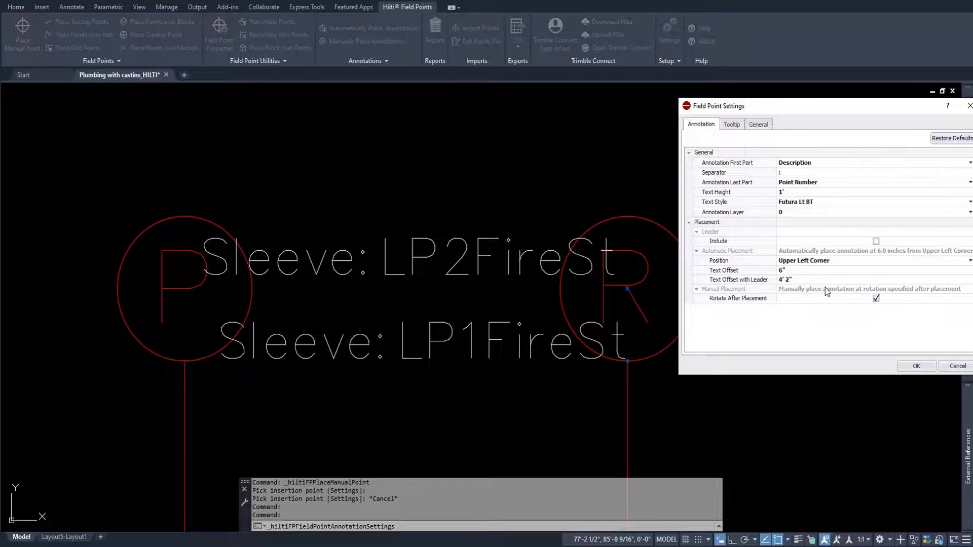
mouse_move(827, 292)
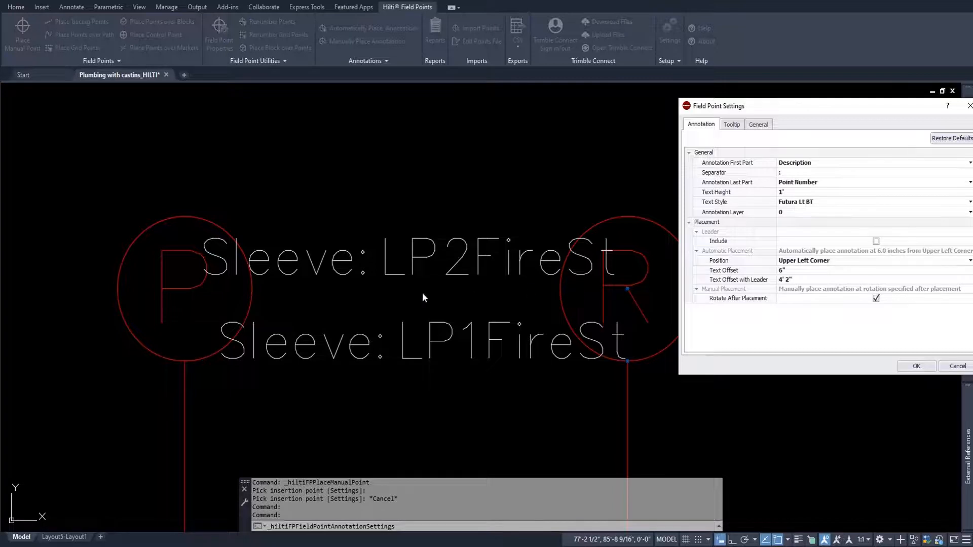
mouse_move(295, 288)
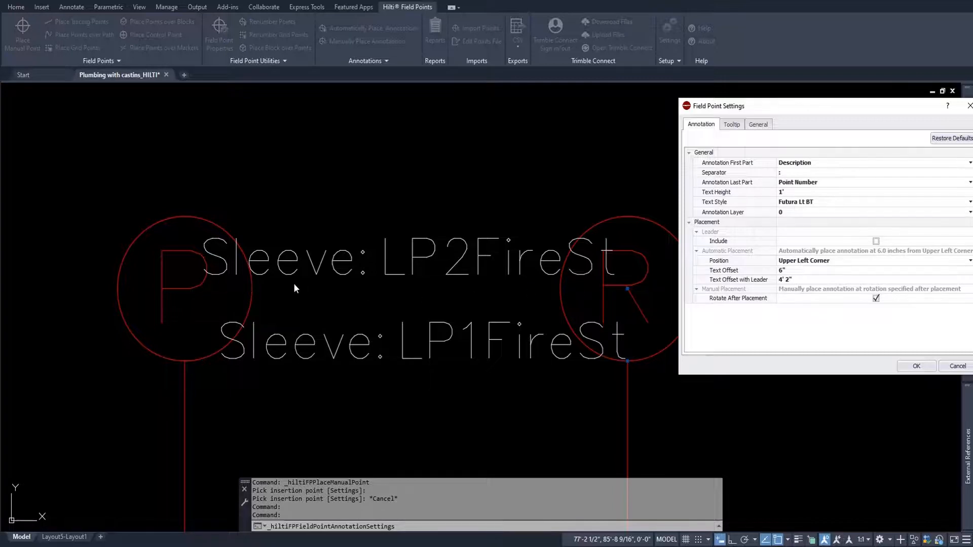
mouse_move(348, 295)
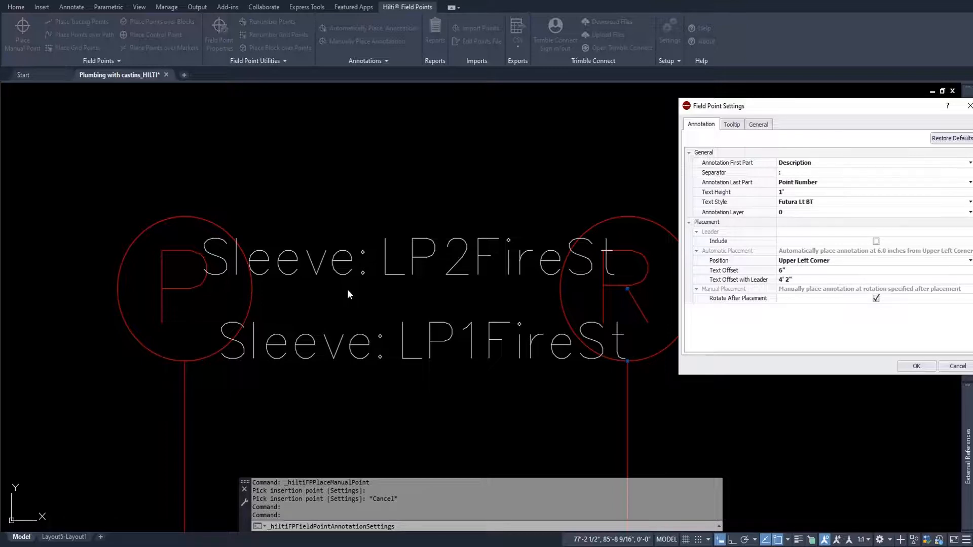
mouse_move(388, 223)
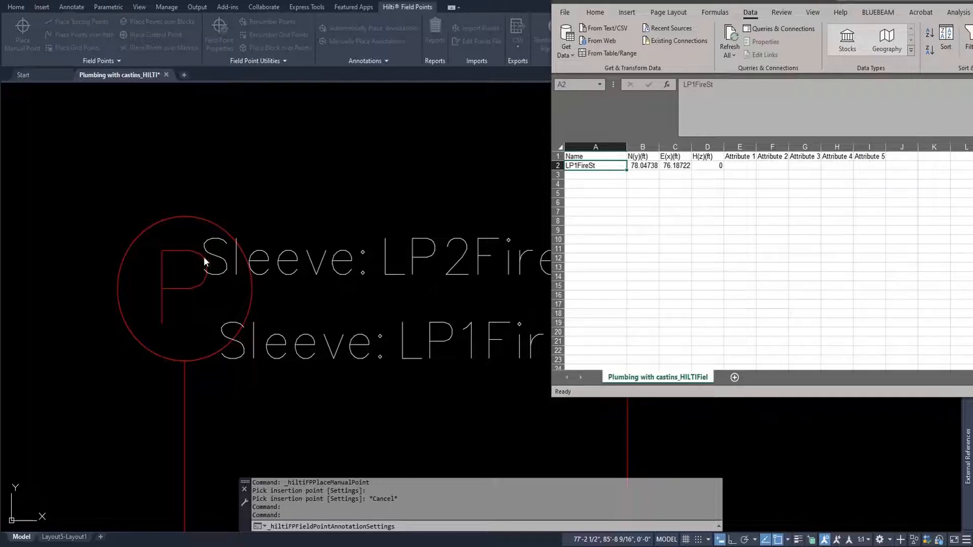
mouse_move(304, 231)
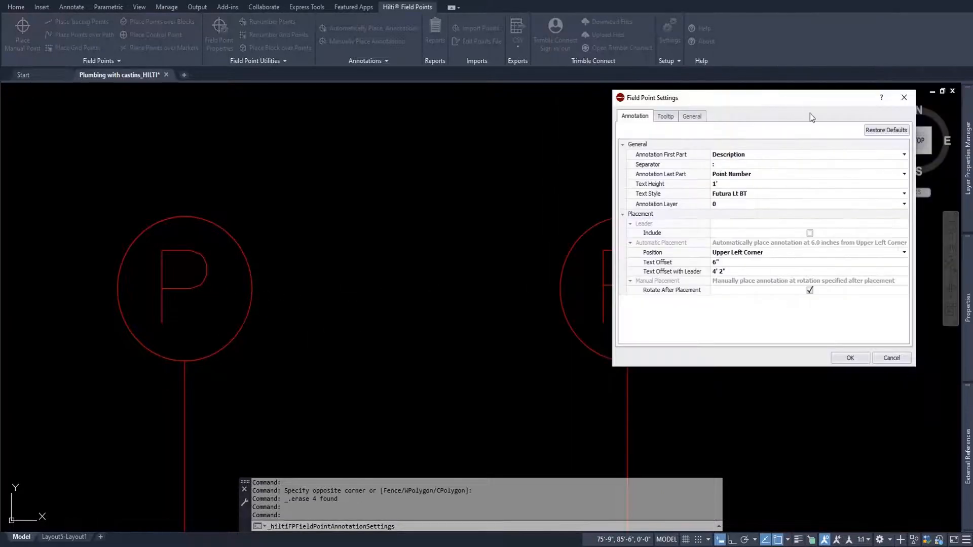
Step: Reset annotation settings to defaults and look over the automatic annotation position choices
click(886, 130)
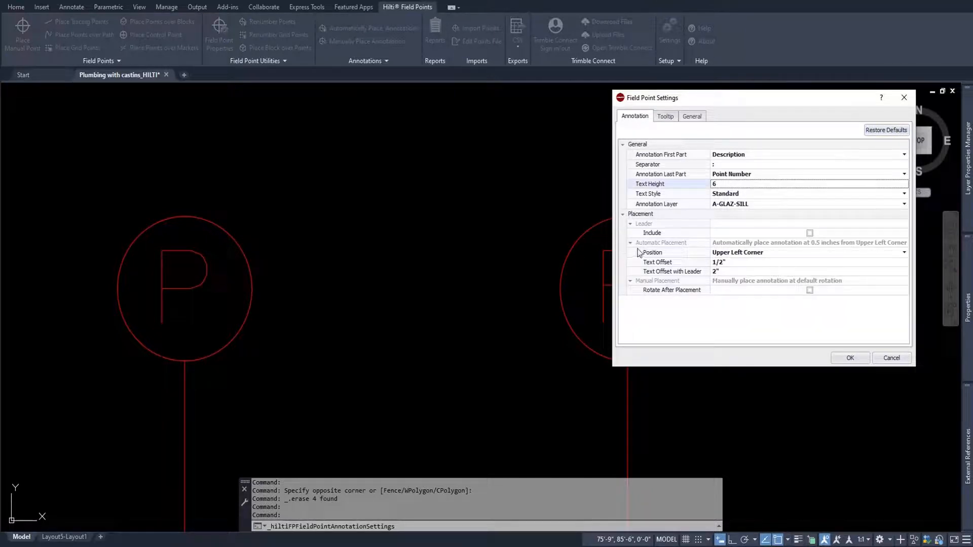
mouse_move(720, 287)
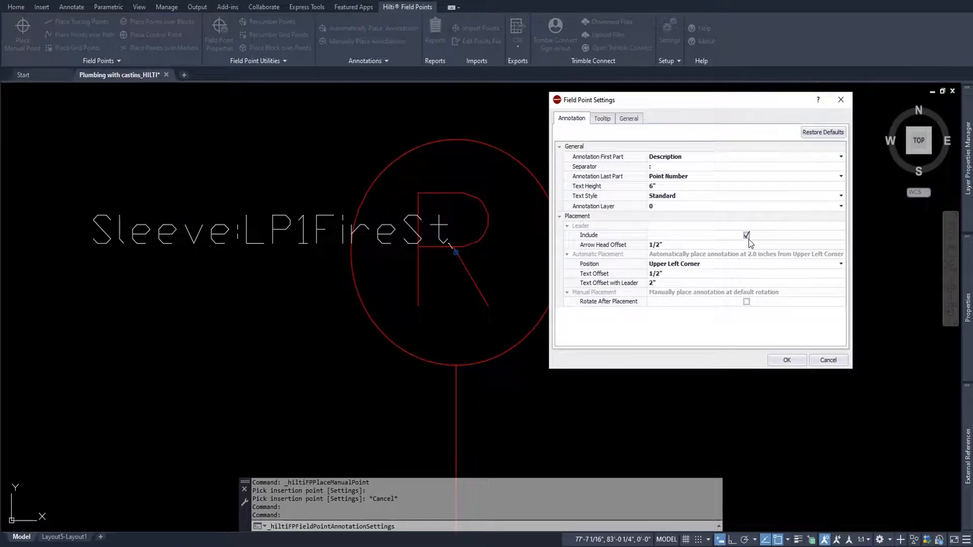
mouse_move(455, 251)
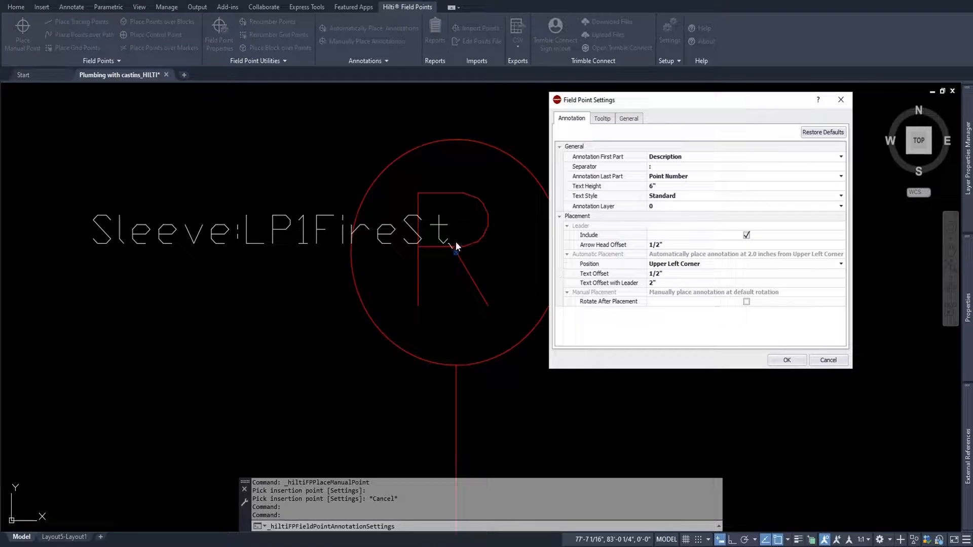
mouse_move(458, 260)
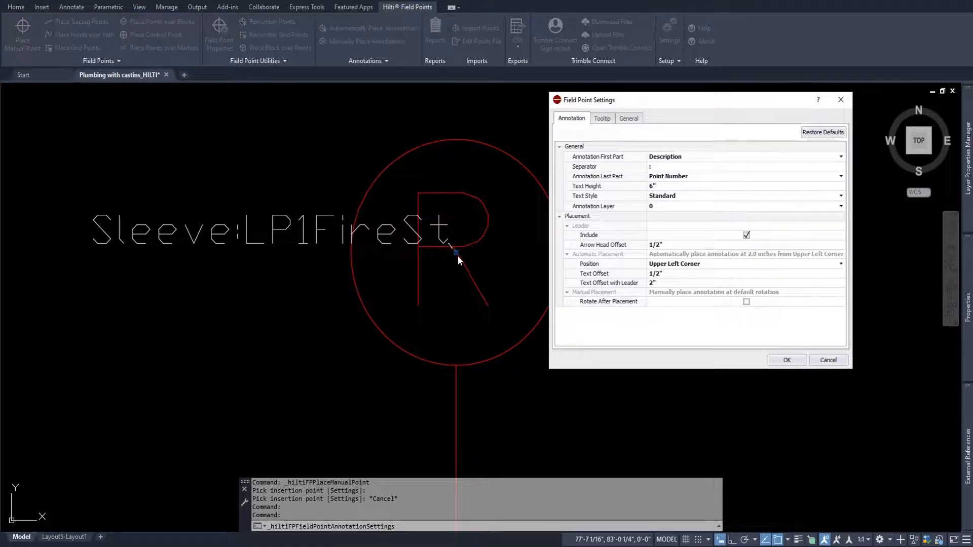
mouse_move(473, 267)
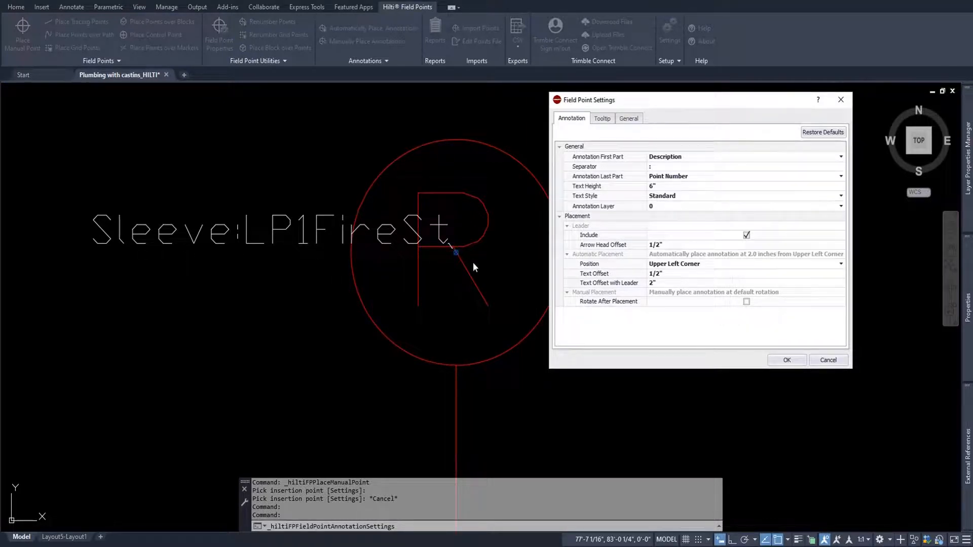
mouse_move(657, 251)
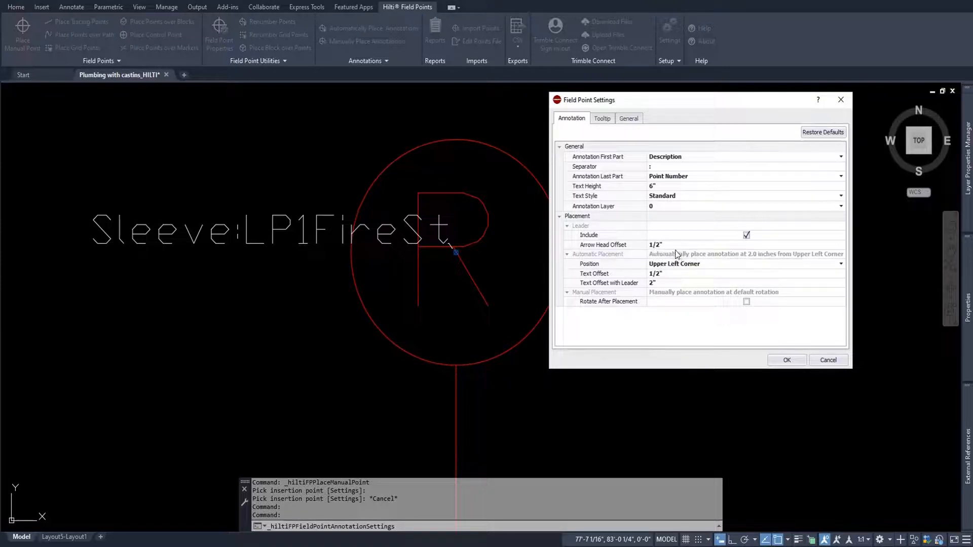
mouse_move(666, 254)
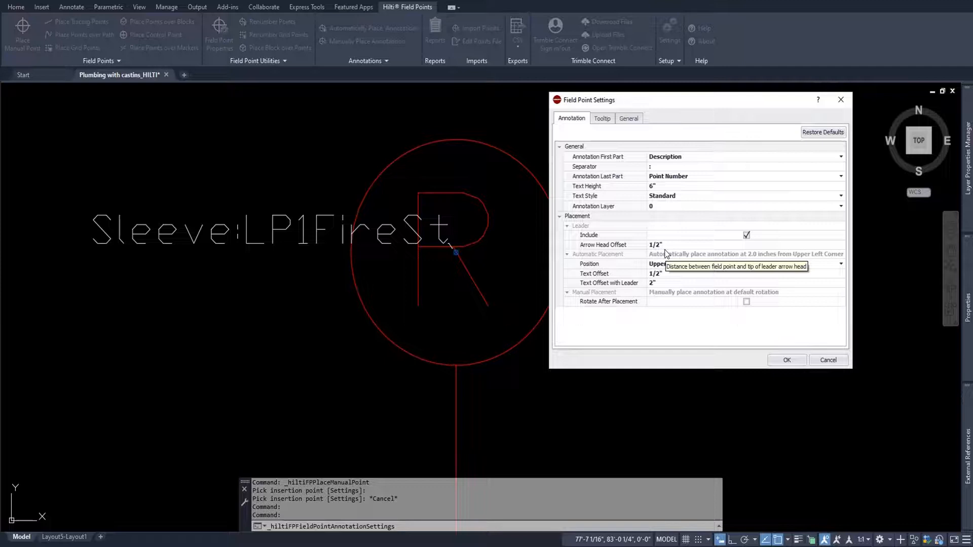
mouse_move(730, 240)
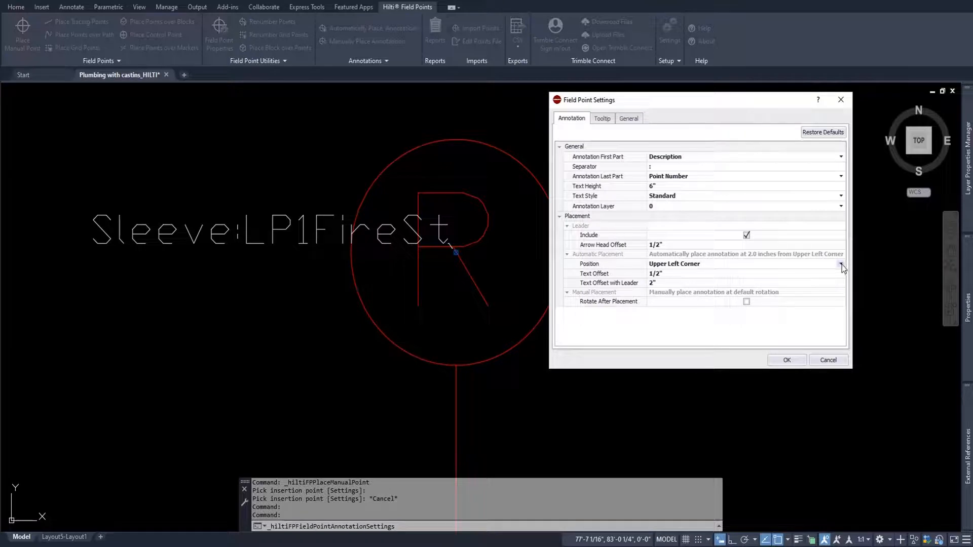
click(841, 264)
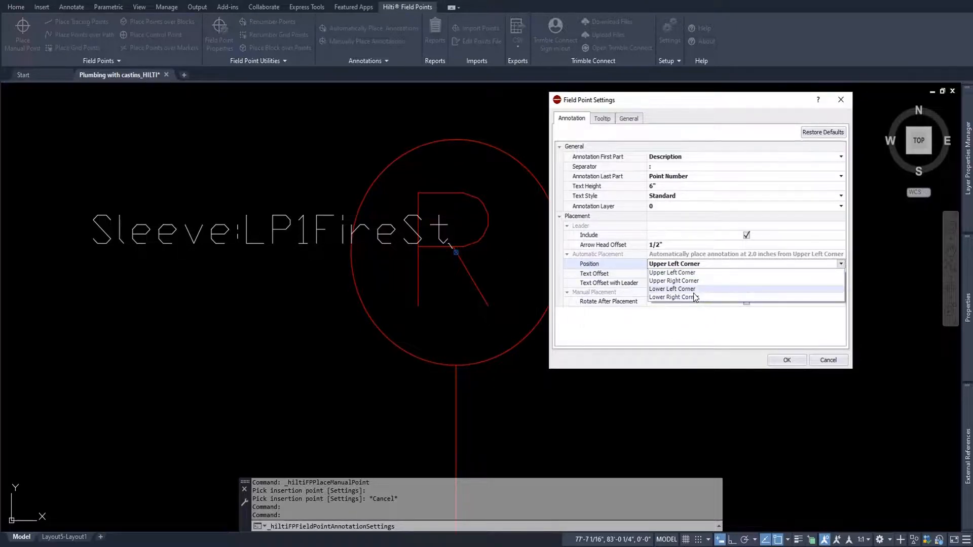
click(671, 273)
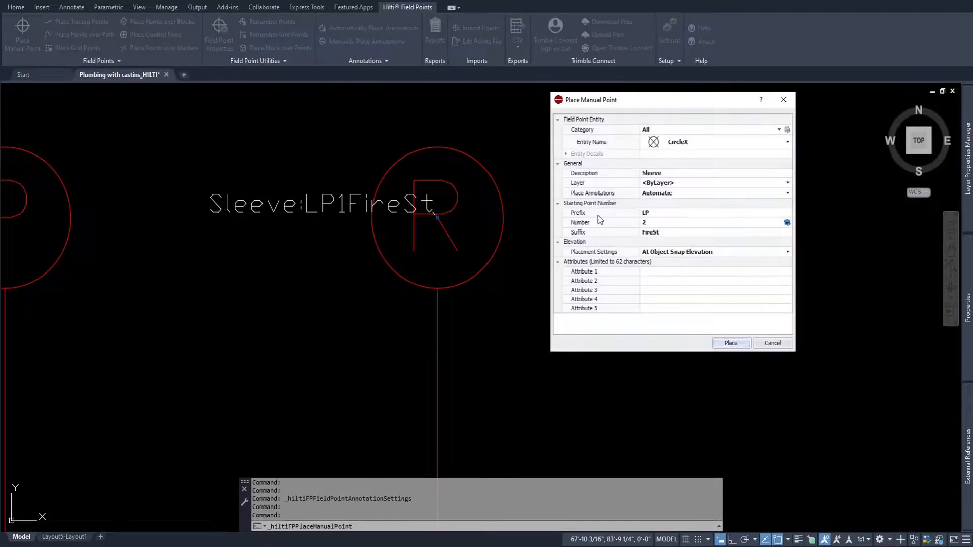
Step: Set the LP2FireSt point's annotation placement to Manual and start placing it
click(788, 193)
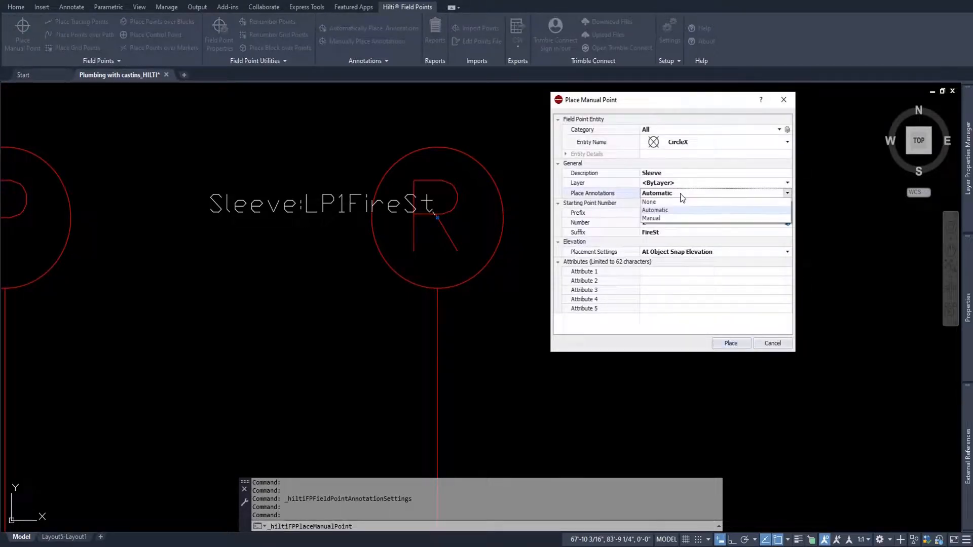
click(651, 218)
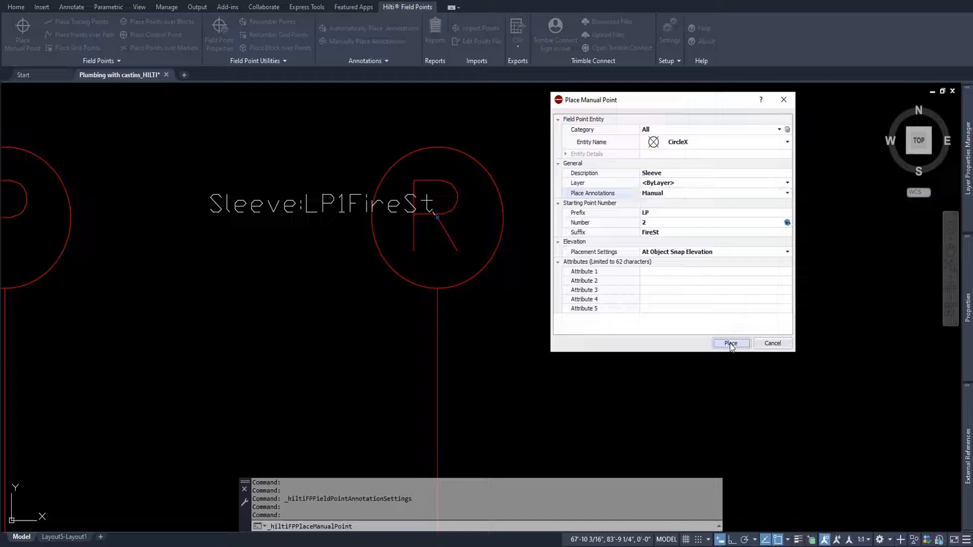
click(730, 344)
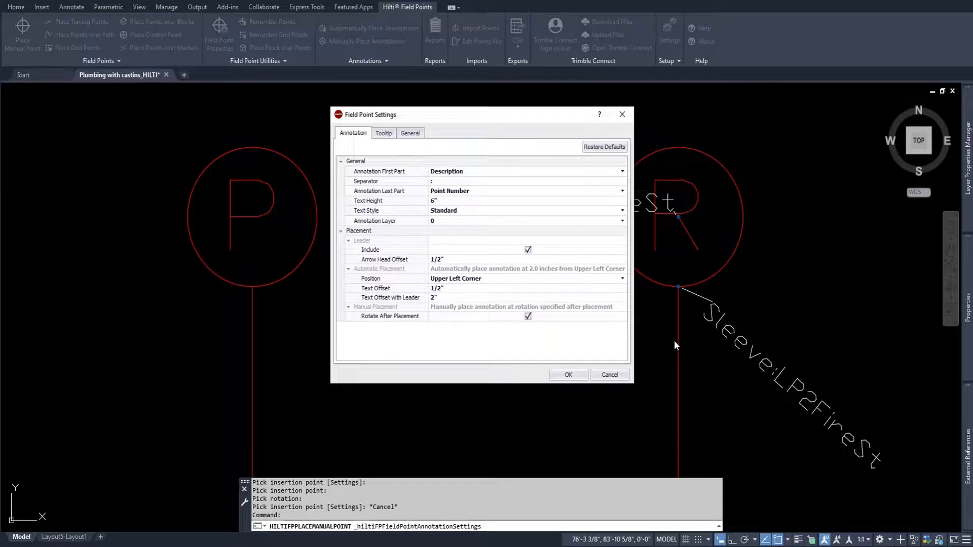
mouse_move(484, 229)
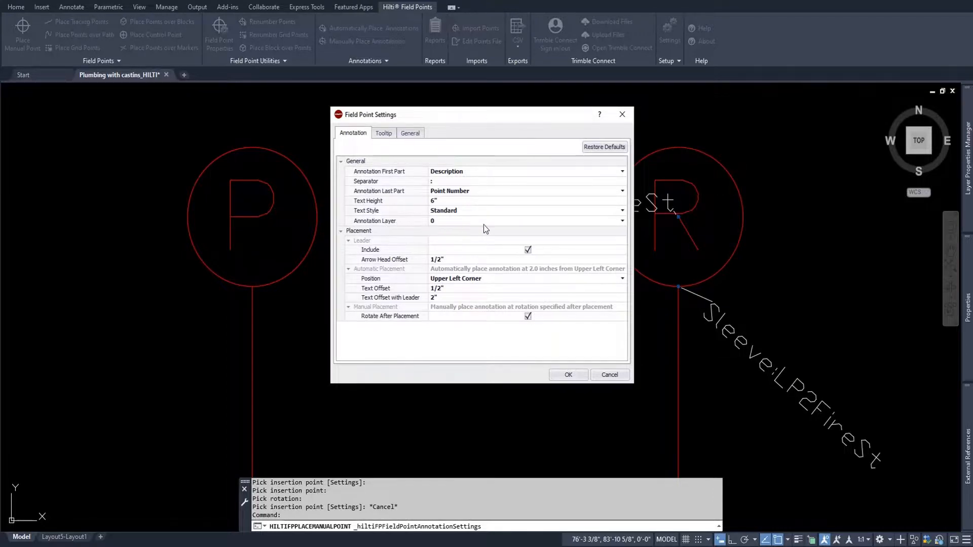
mouse_move(442, 226)
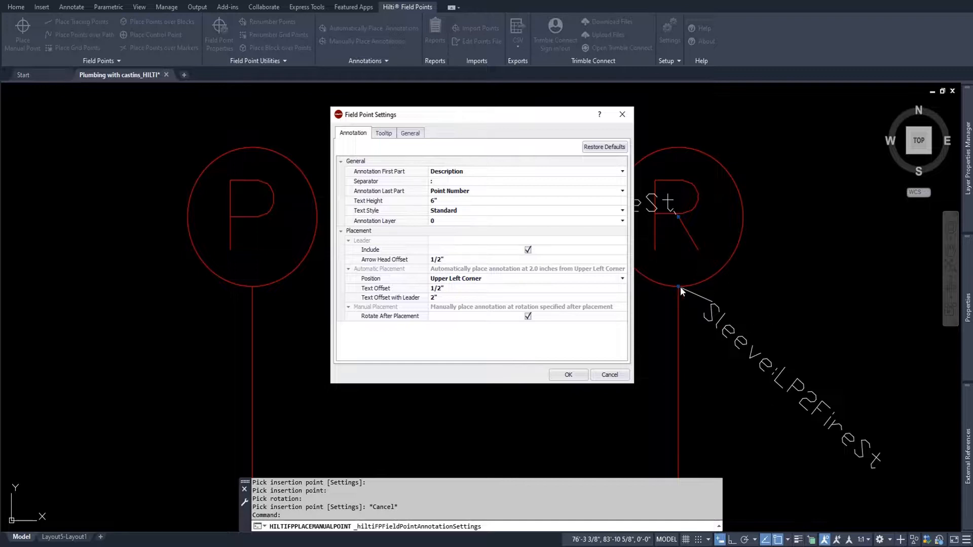
Step: Dismiss Field Point Settings, leaving the Sleeve:LP1FireSt and rotated Sleeve:LP2FireSt labels
click(608, 375)
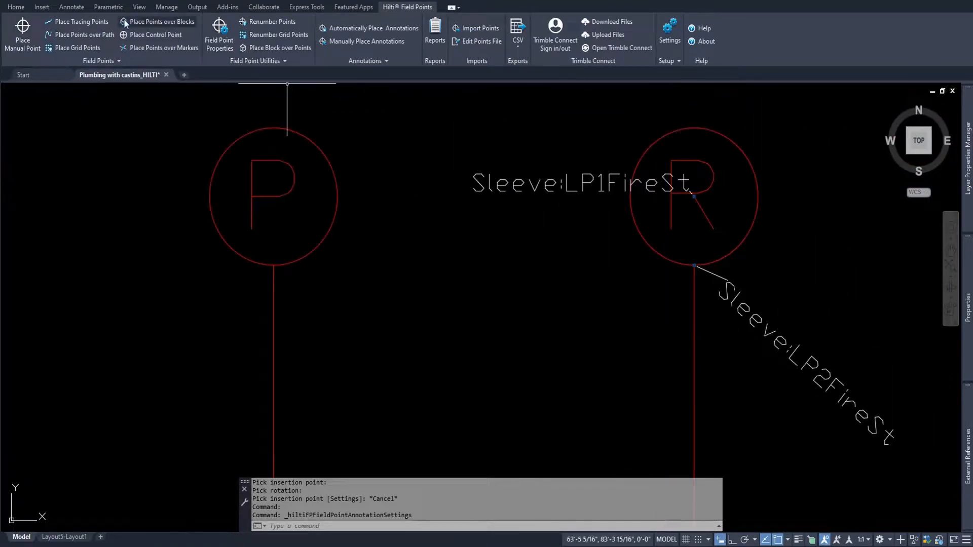
Step: Start a third manual field point and list its layer choices
click(22, 35)
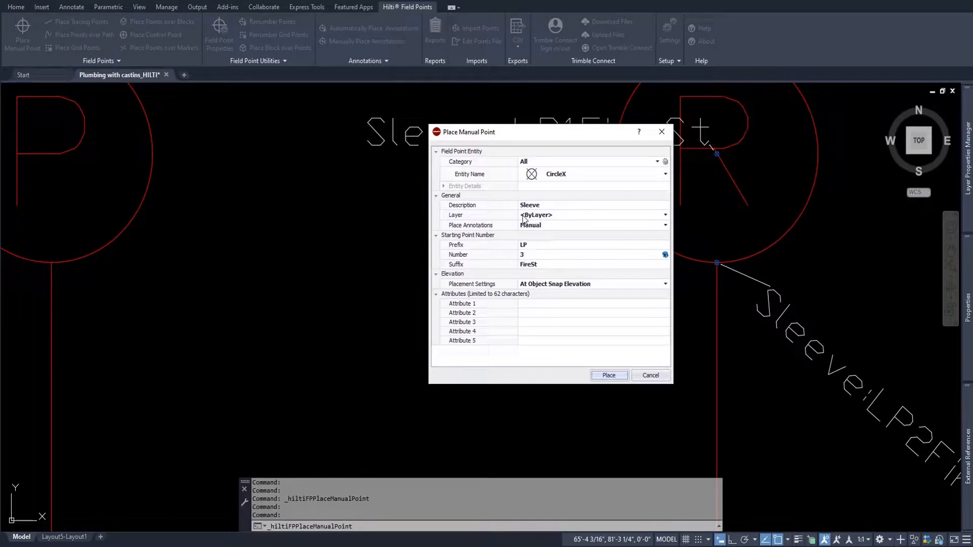
mouse_move(549, 220)
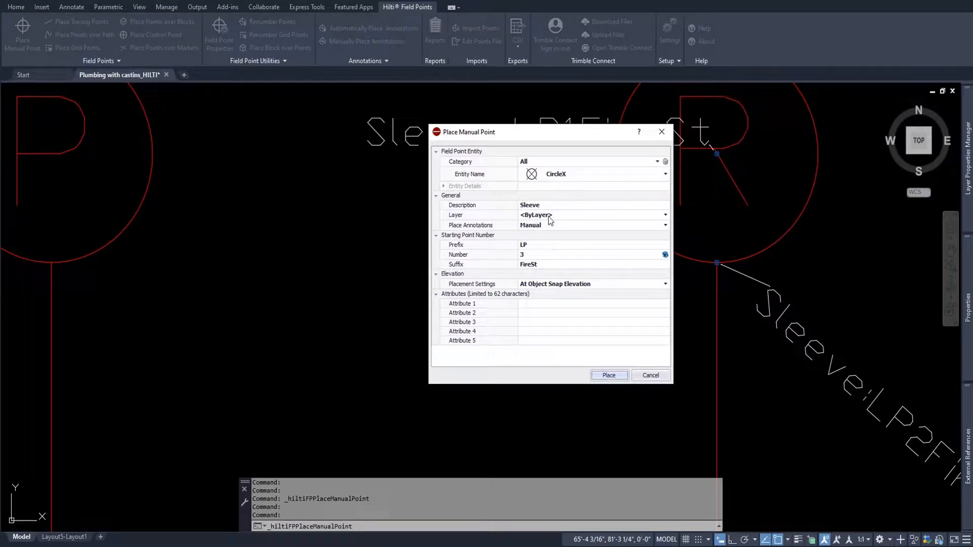
click(664, 215)
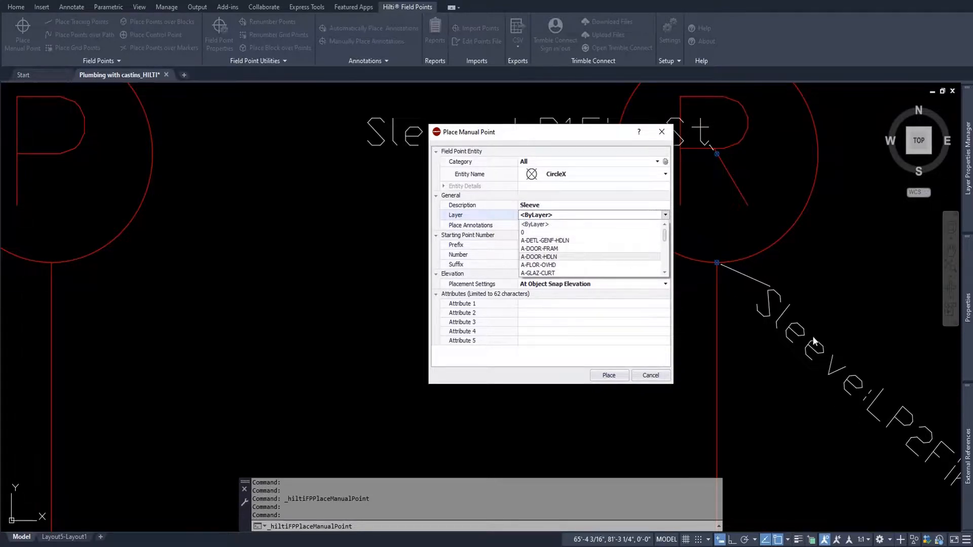
mouse_move(713, 271)
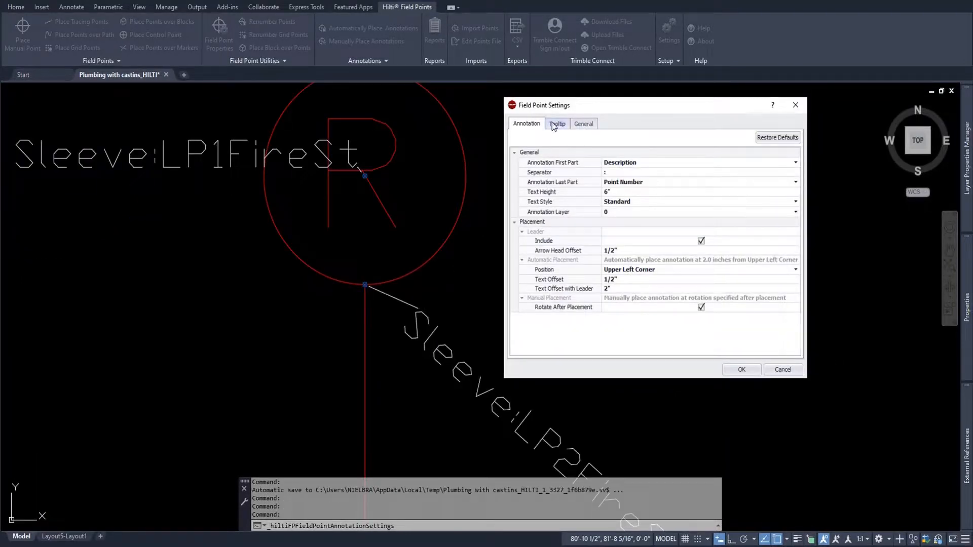
click(557, 123)
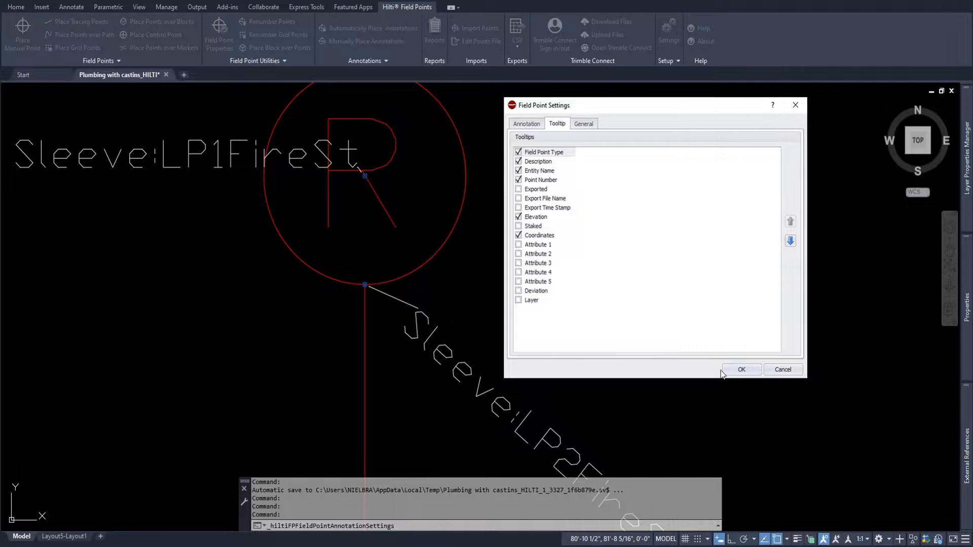
click(741, 370)
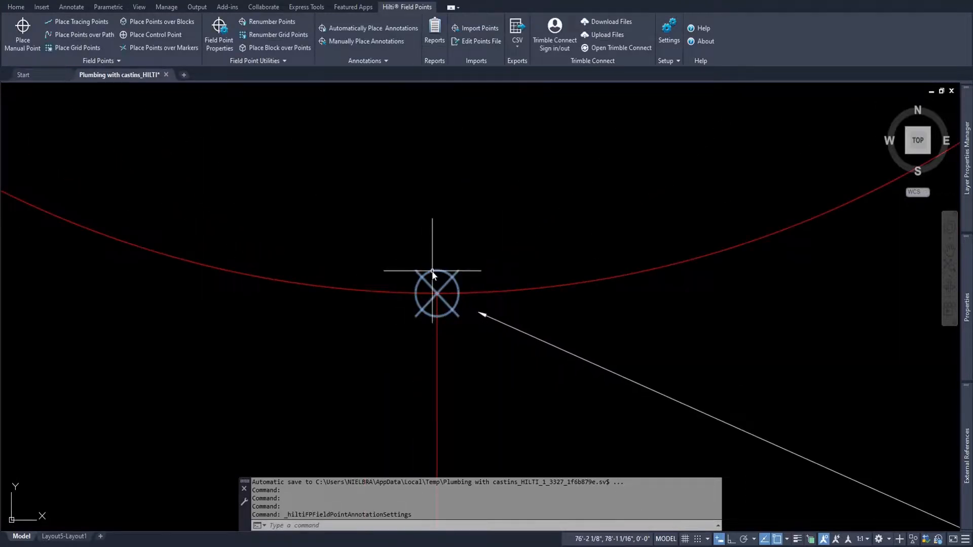
mouse_move(434, 276)
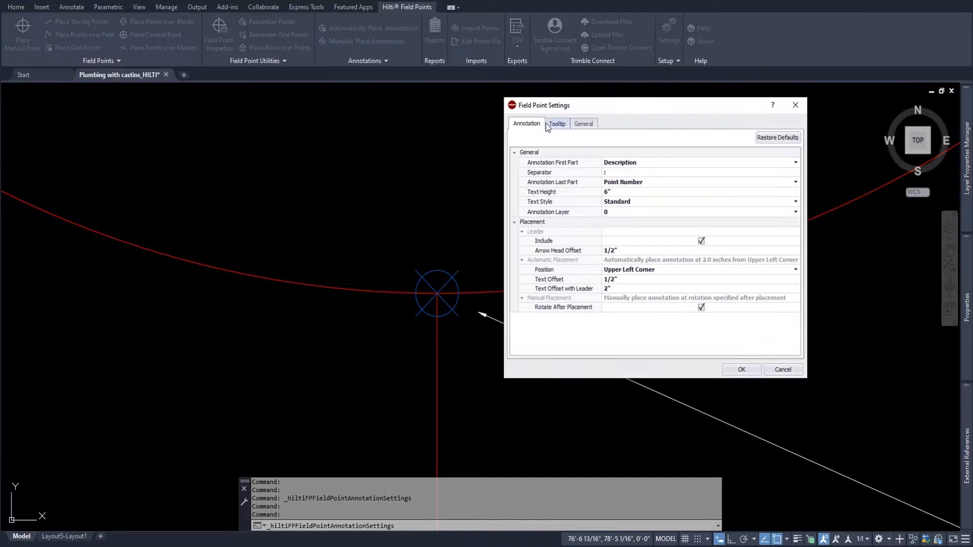
Step: Rename default attributes 1 and 2 to SleeveType 1 and SleeveType 2 and confirm
click(556, 124)
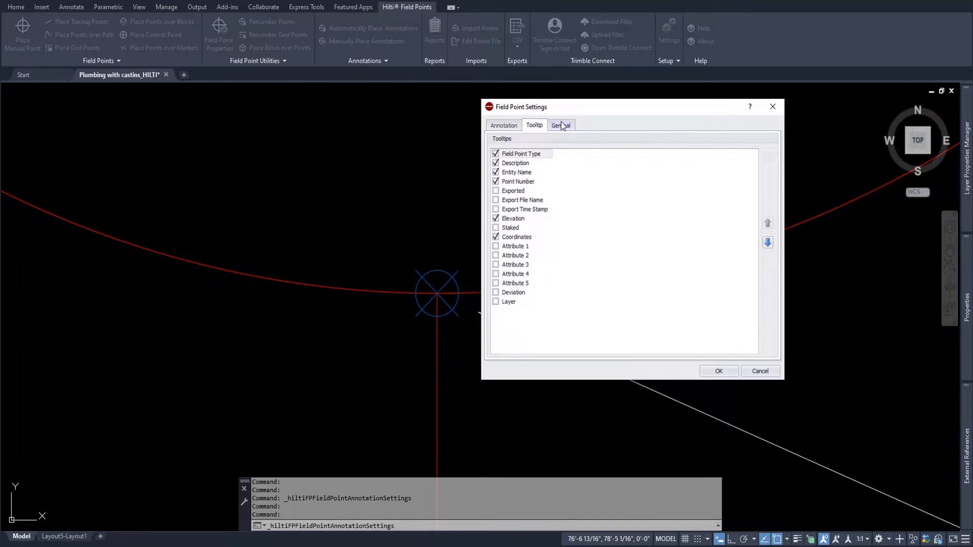
click(560, 124)
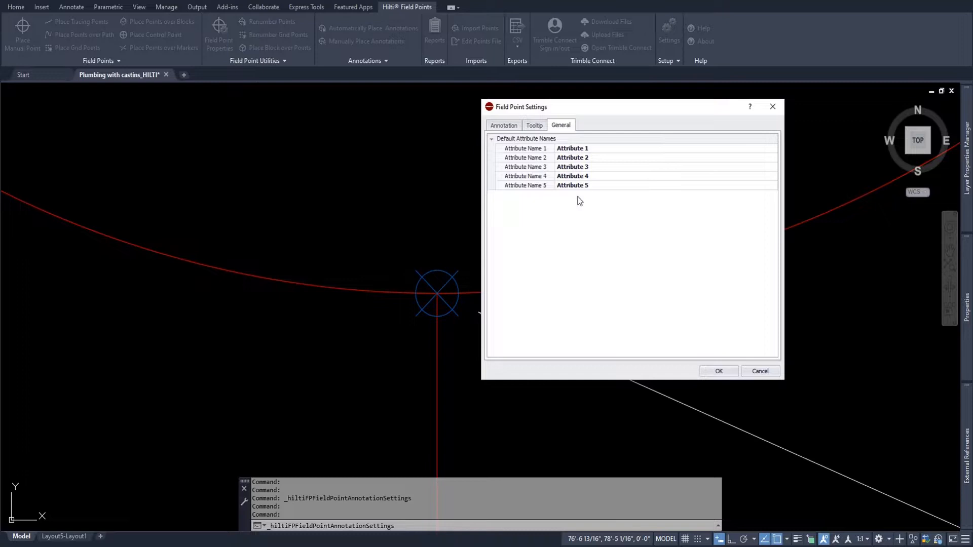
mouse_move(590, 194)
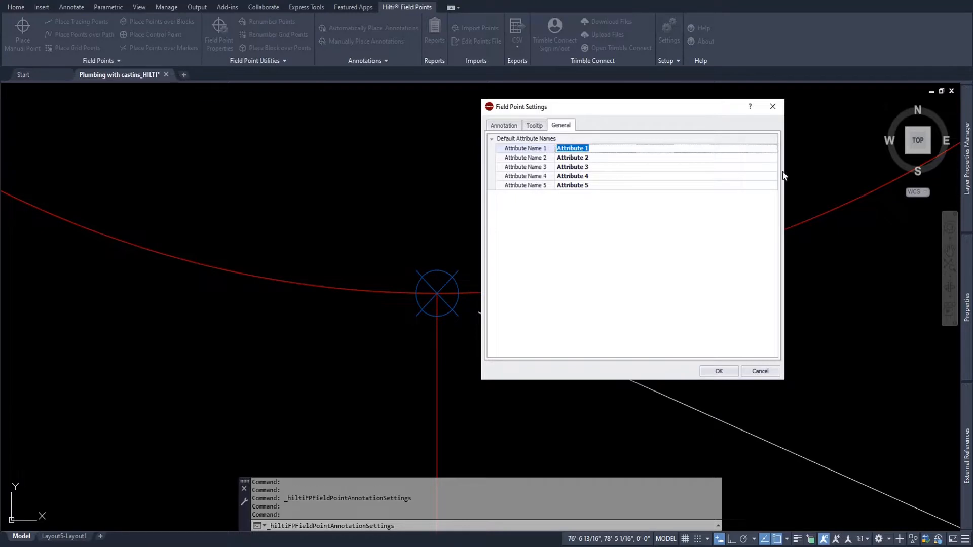
text(SleeveType 2)
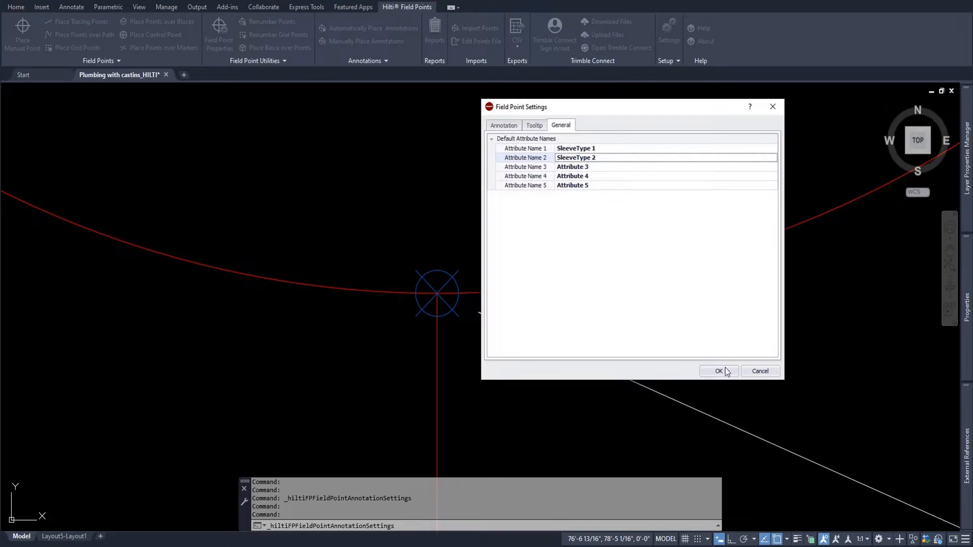
click(719, 371)
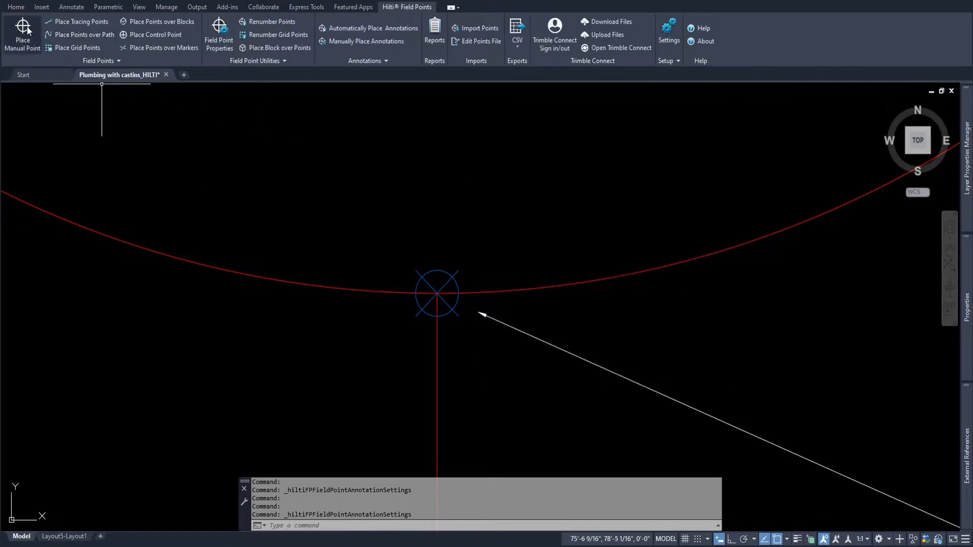
Step: Place a manual sleeve point with SleeveType 1–2 and attribute values 1 to 5
click(23, 35)
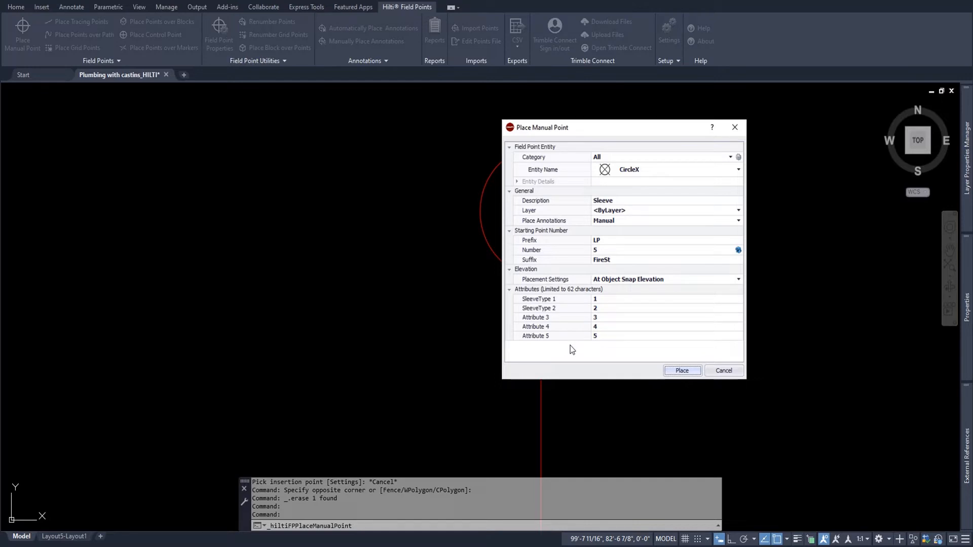
mouse_move(613, 349)
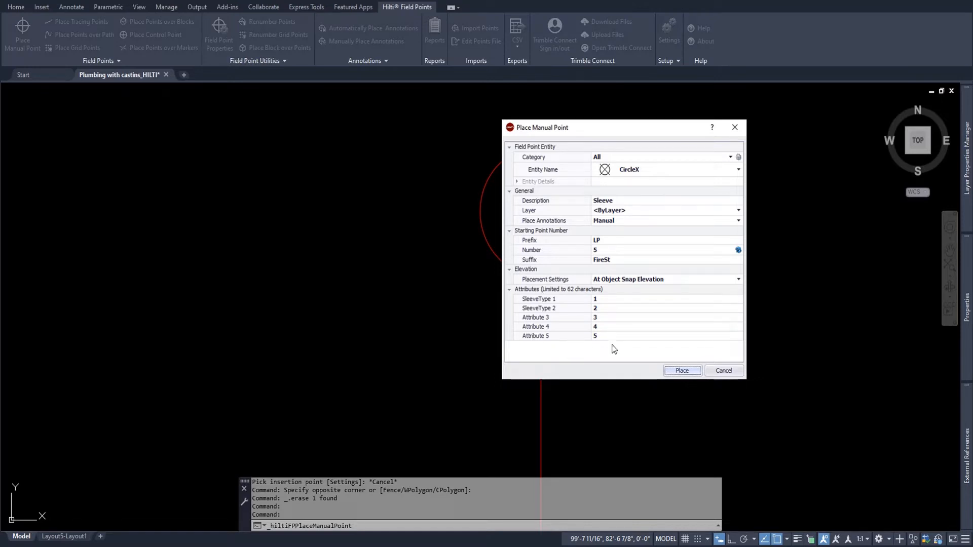
click(681, 370)
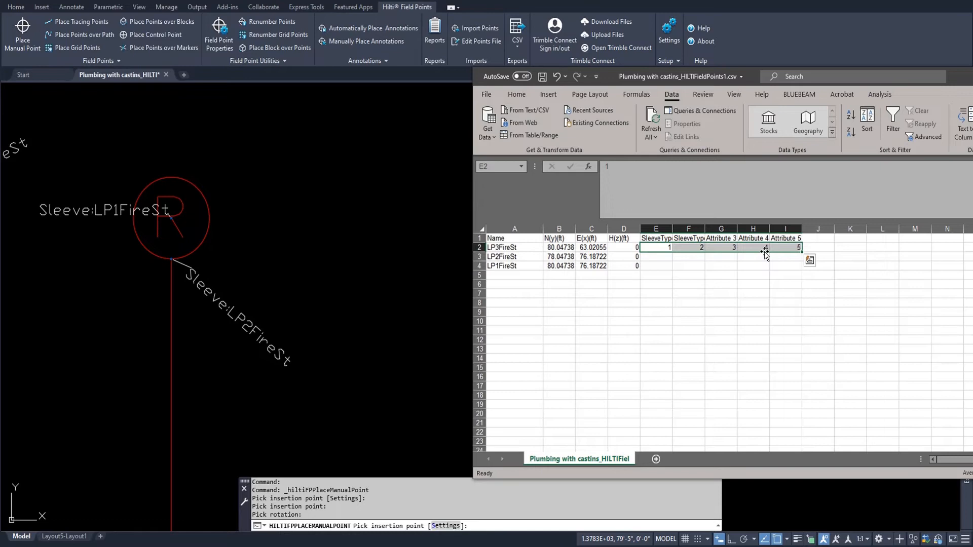
mouse_move(817, 241)
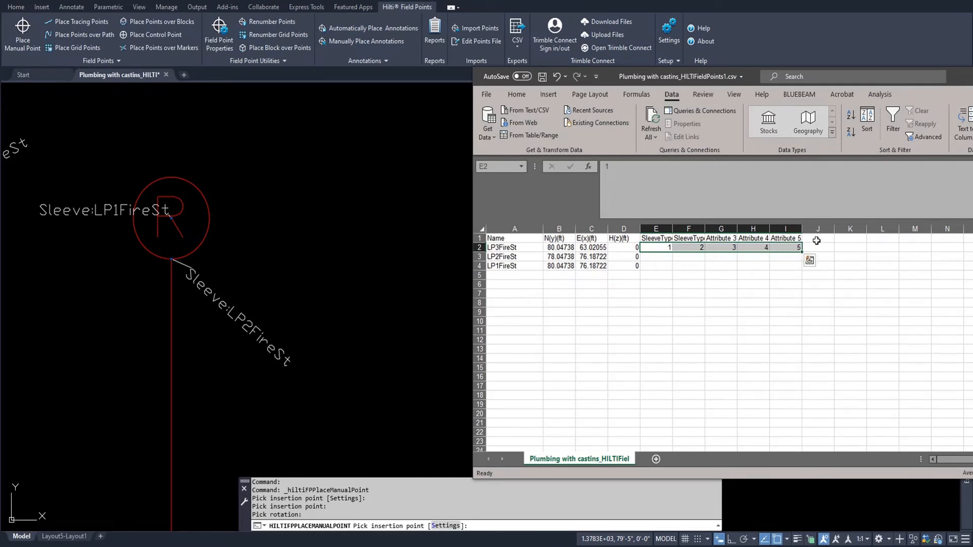